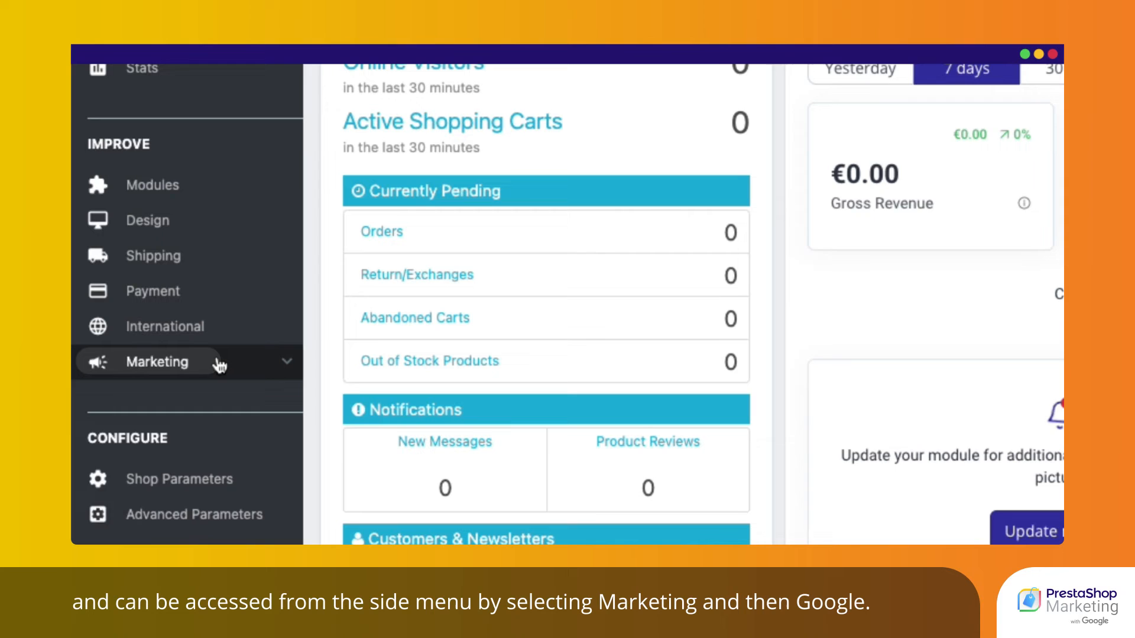
# Install the Marketing with Google module from the Marketing > Google page.
pyautogui.click(156, 362)
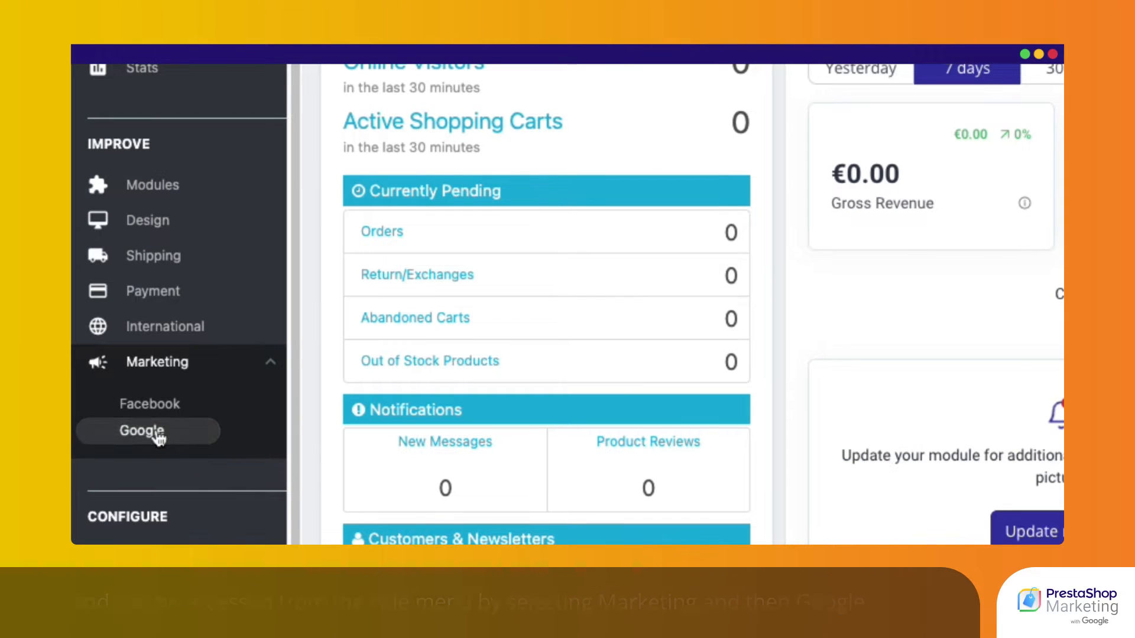
pyautogui.click(139, 431)
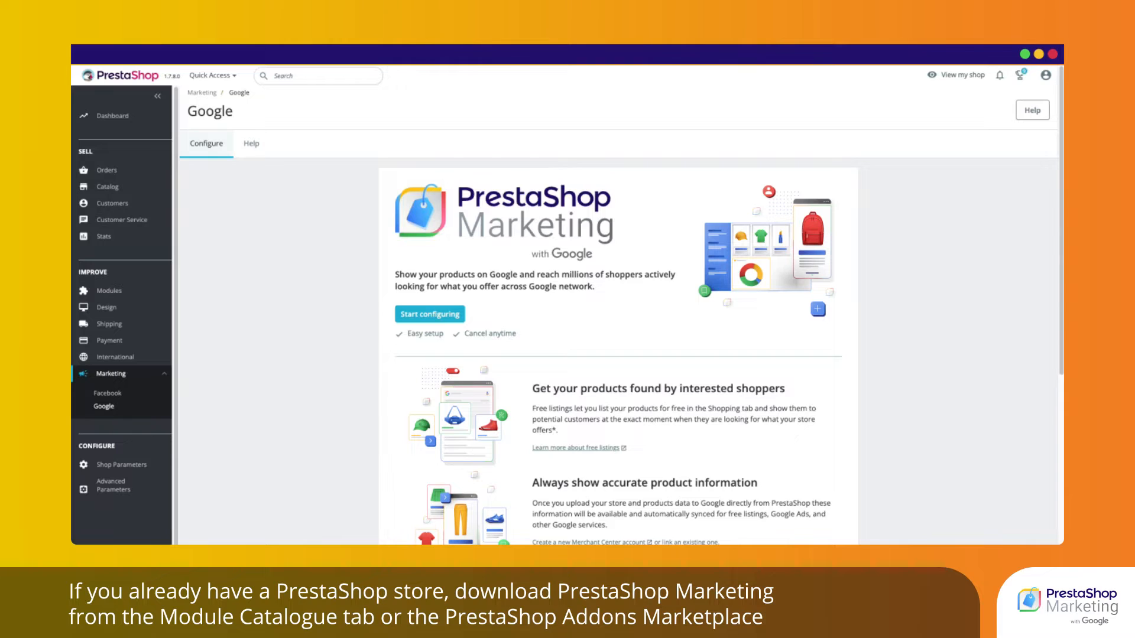
pyautogui.click(109, 291)
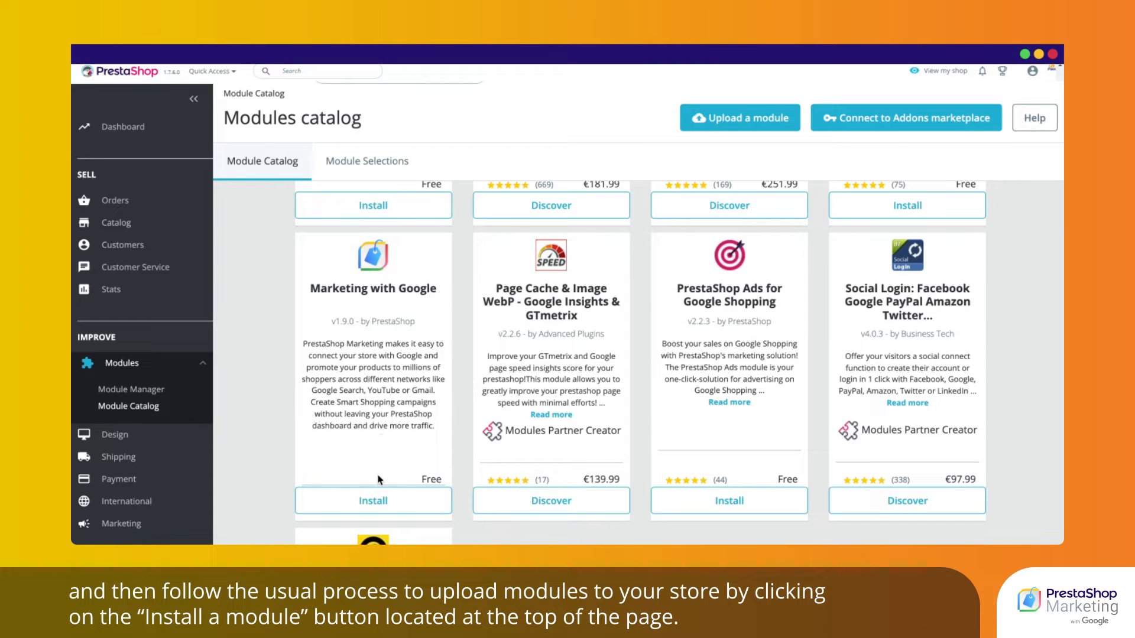
pyautogui.click(374, 502)
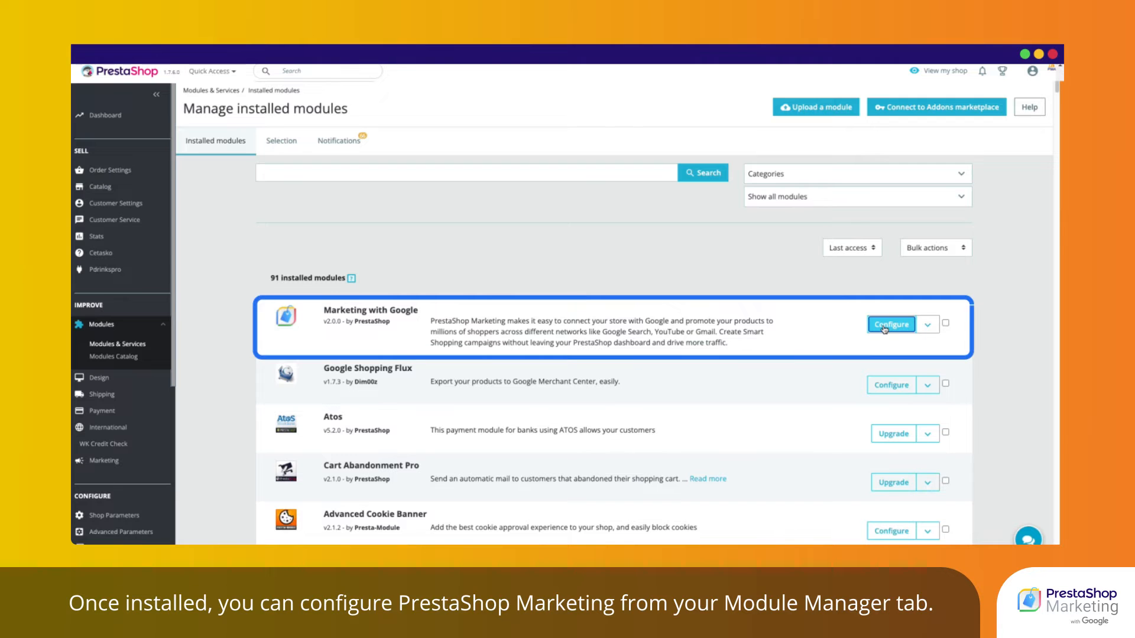
# Go to the module's configuration page and start configuring it.
pyautogui.click(892, 324)
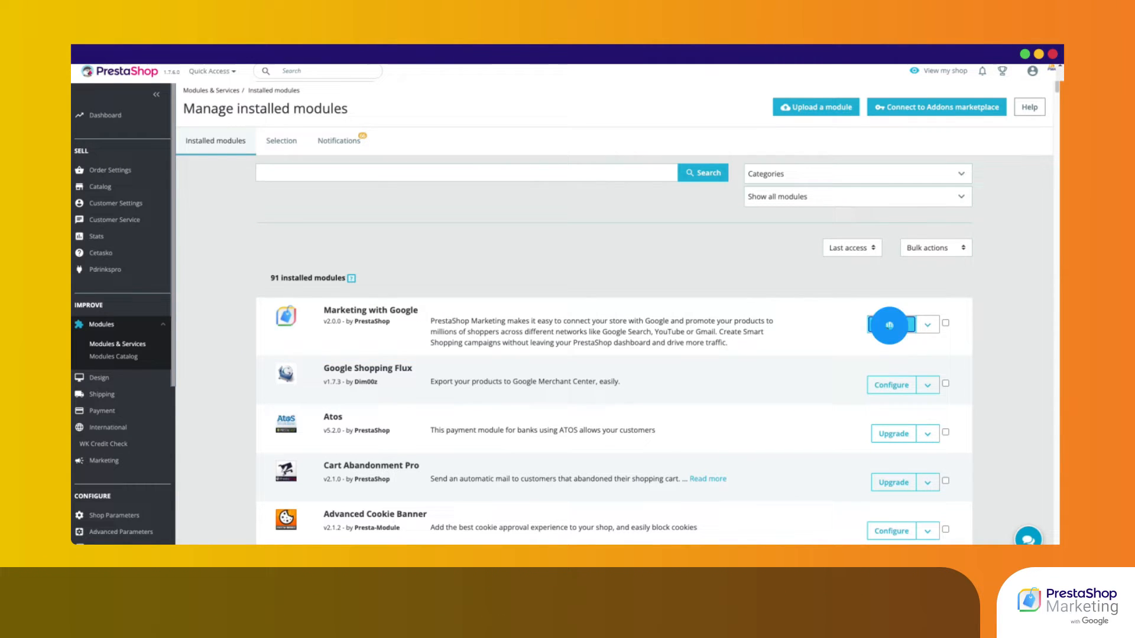
pyautogui.click(889, 324)
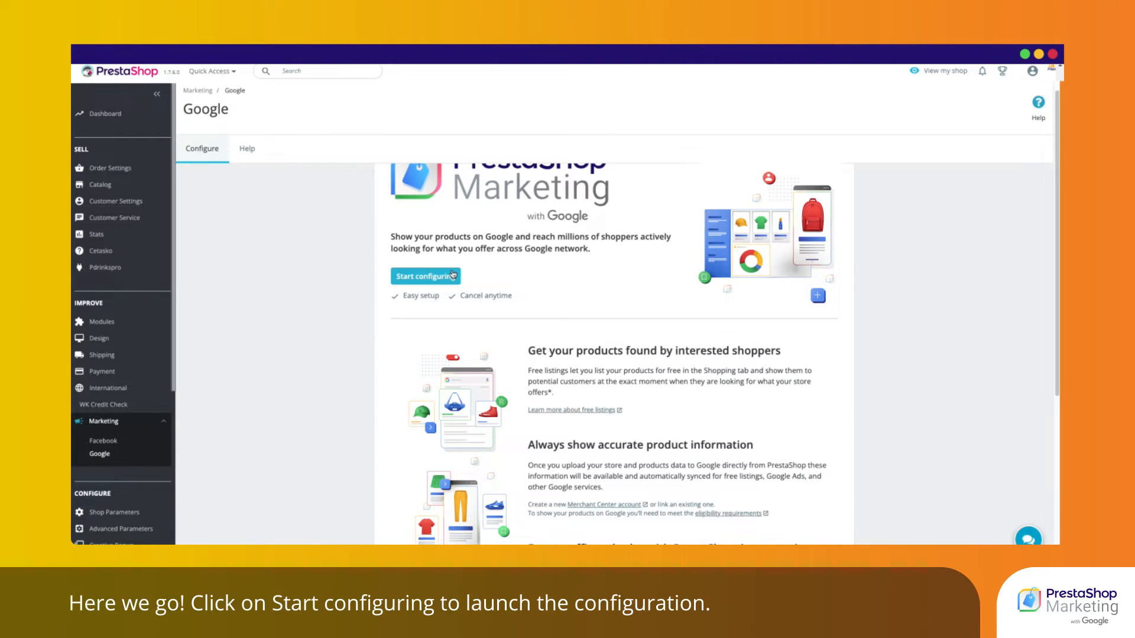
pyautogui.click(426, 277)
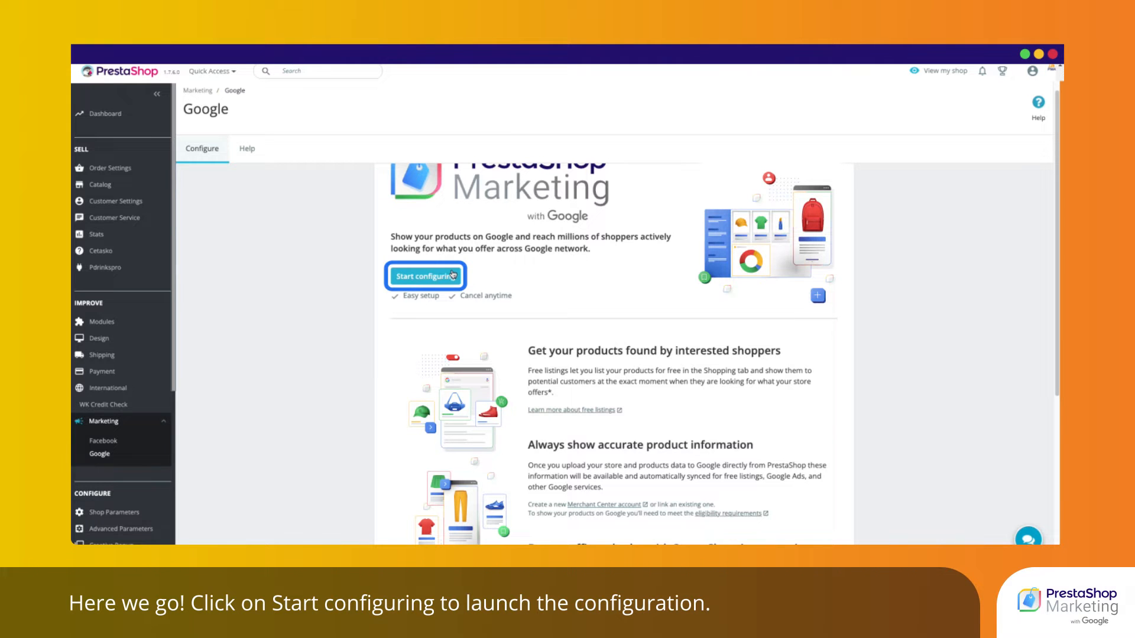
# Log in to the PrestaShop account, accept and associate the shop, then continue.
pyautogui.click(426, 277)
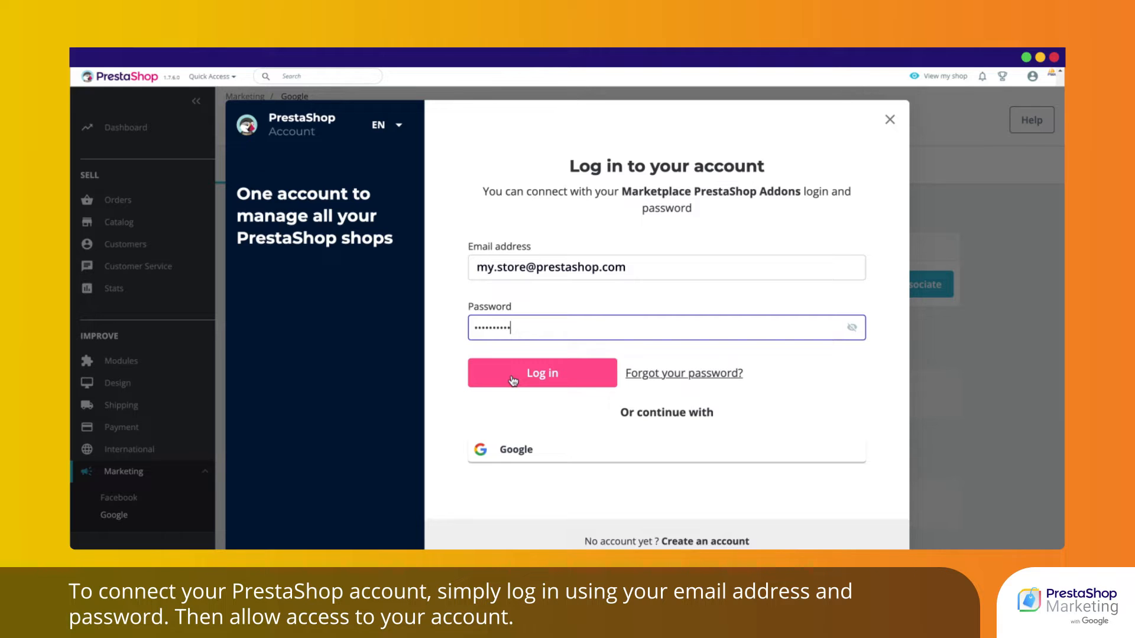
pyautogui.click(513, 374)
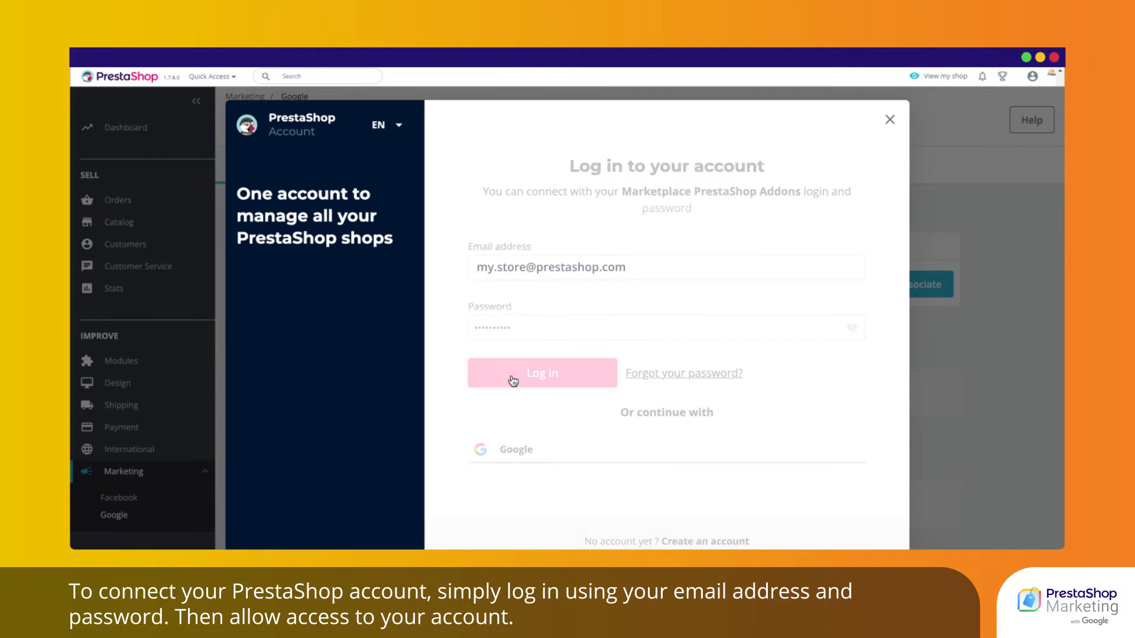
pyautogui.click(514, 372)
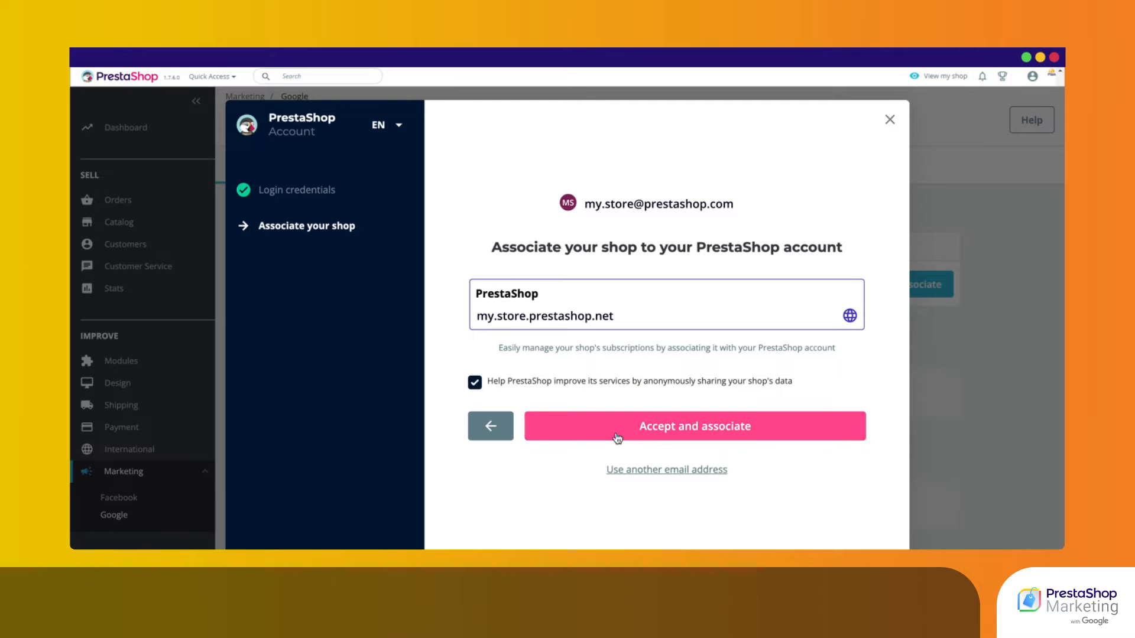
pyautogui.click(695, 425)
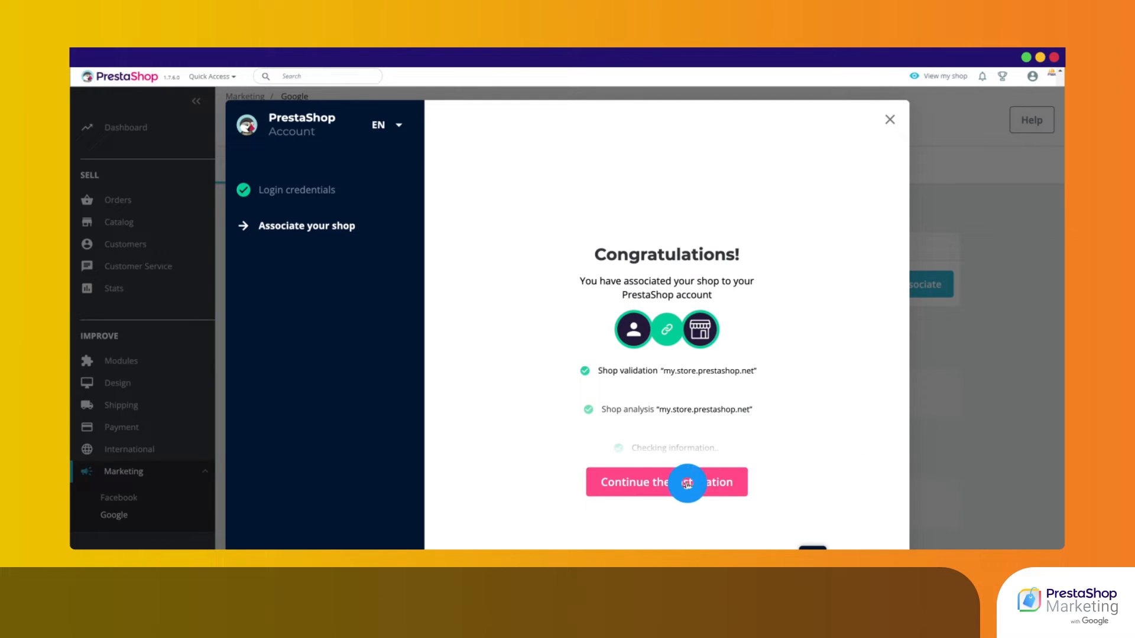
pyautogui.click(685, 483)
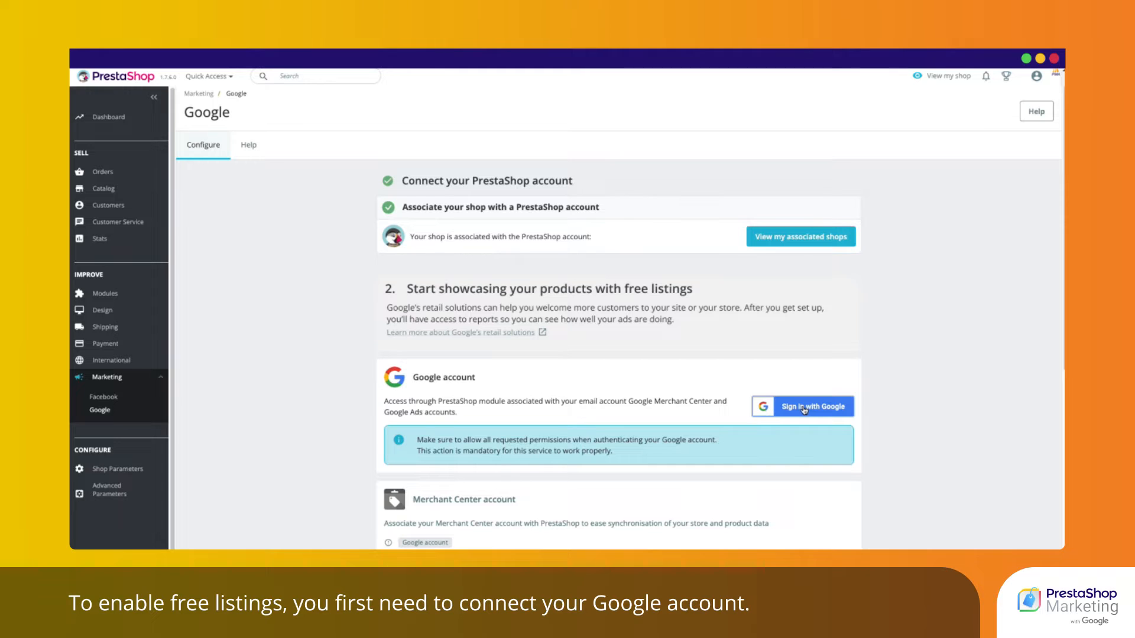
# Sign in with Google to link a Google account for free listings.
pyautogui.click(804, 411)
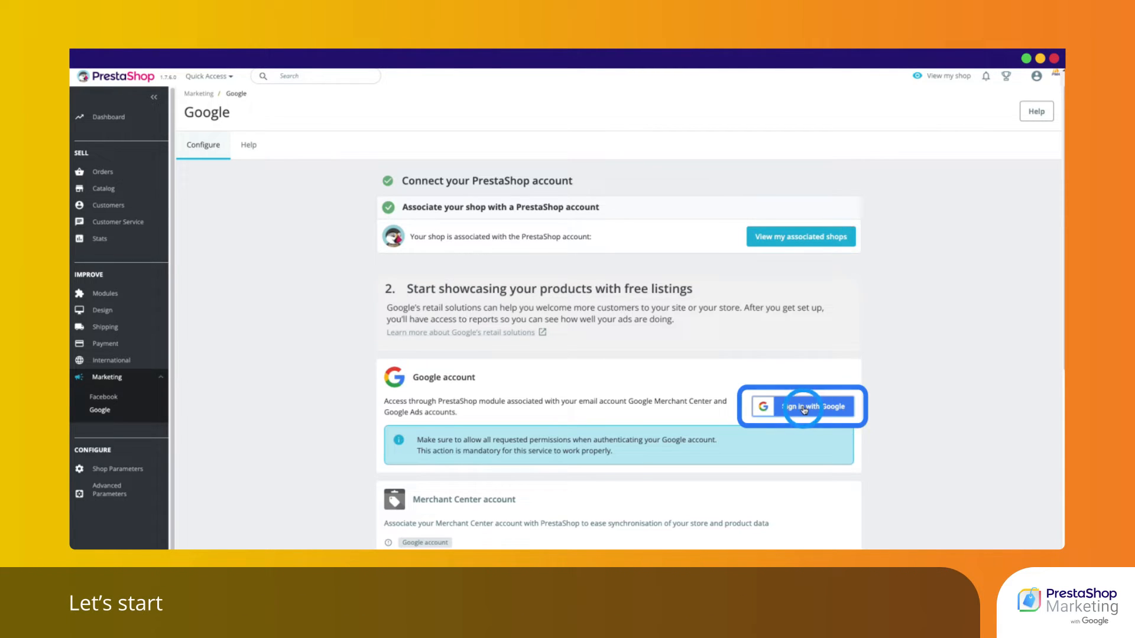
pyautogui.click(804, 407)
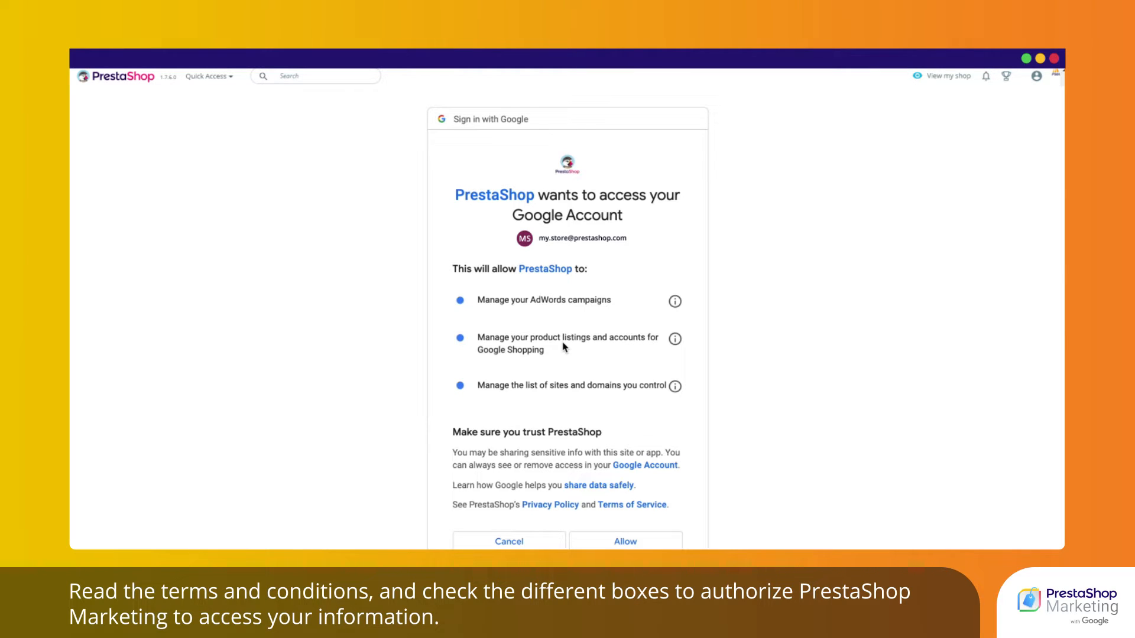
# Allow PrestaShop access to the Google account's AdWords campaigns, Shopping listings and sites.
pyautogui.click(459, 385)
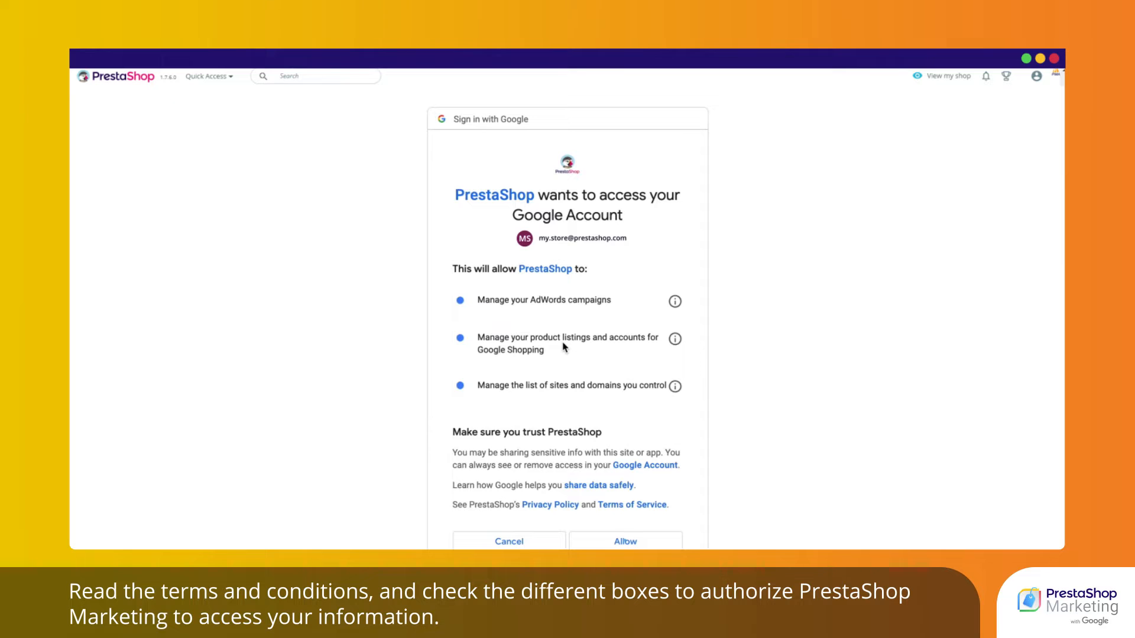
pyautogui.click(626, 542)
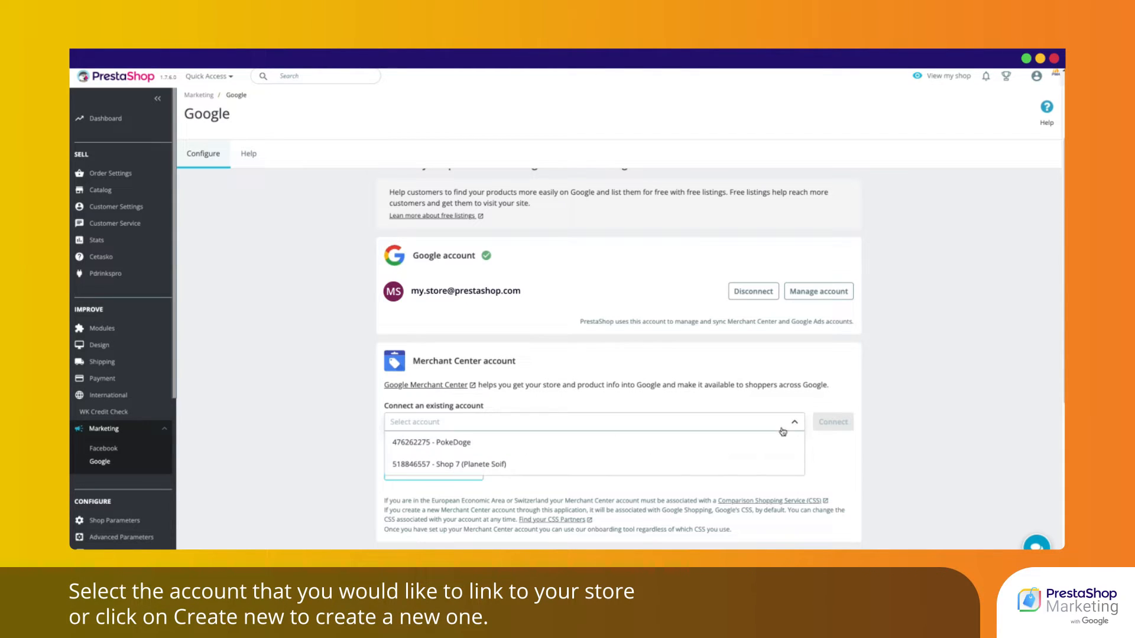
# Connect the 476262275 - PokeDoge Merchant Center account and begin the product feed export.
pyautogui.click(427, 442)
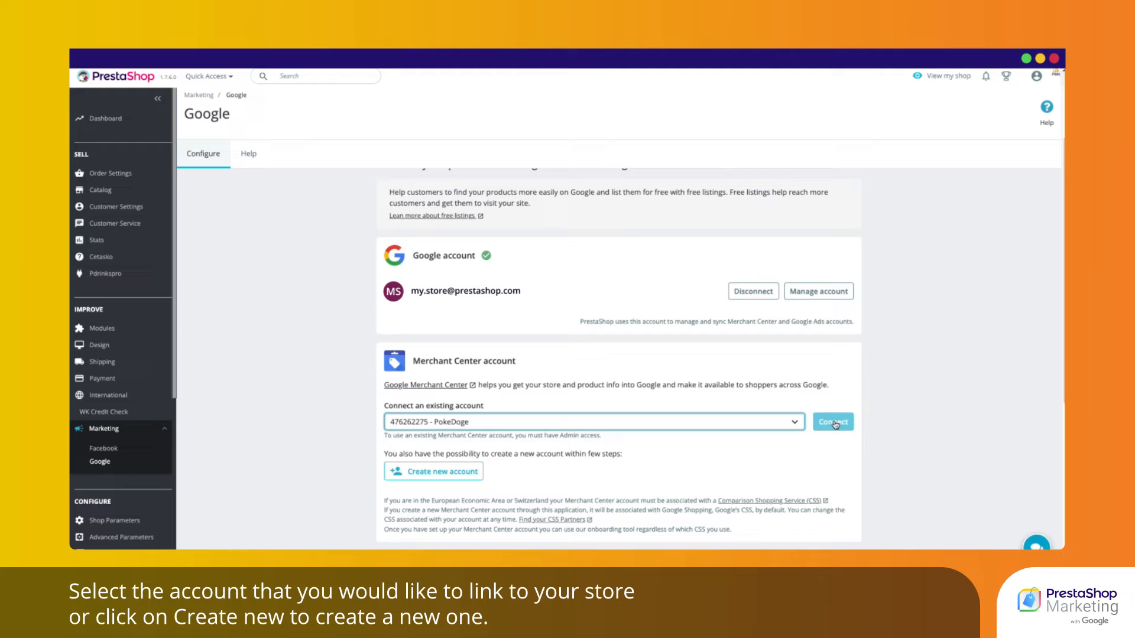
pyautogui.click(833, 422)
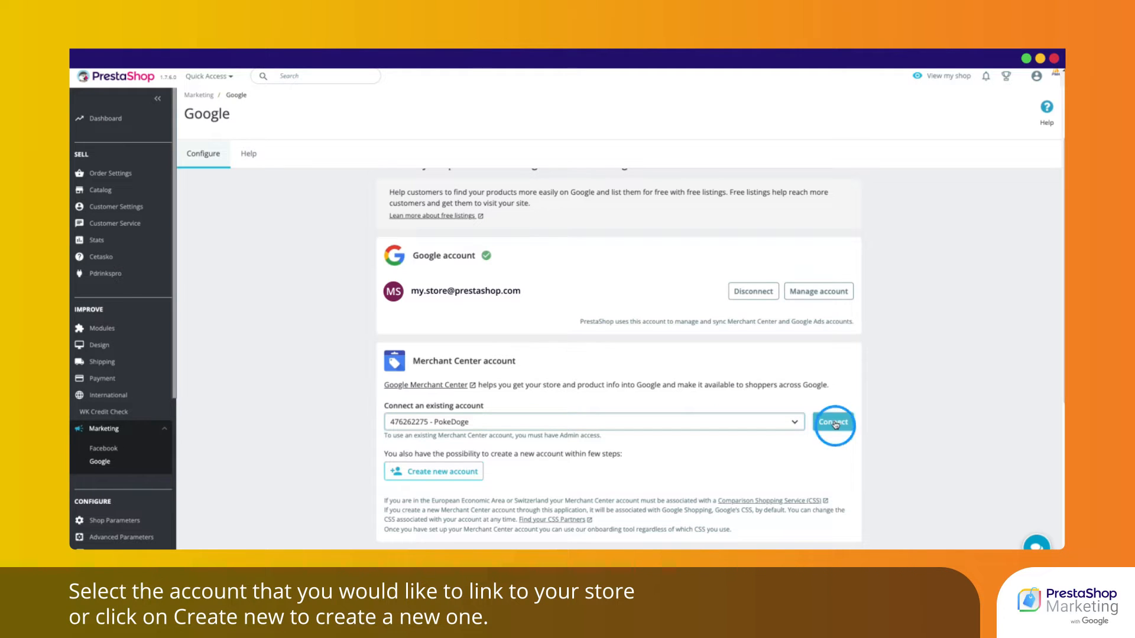
pyautogui.click(833, 422)
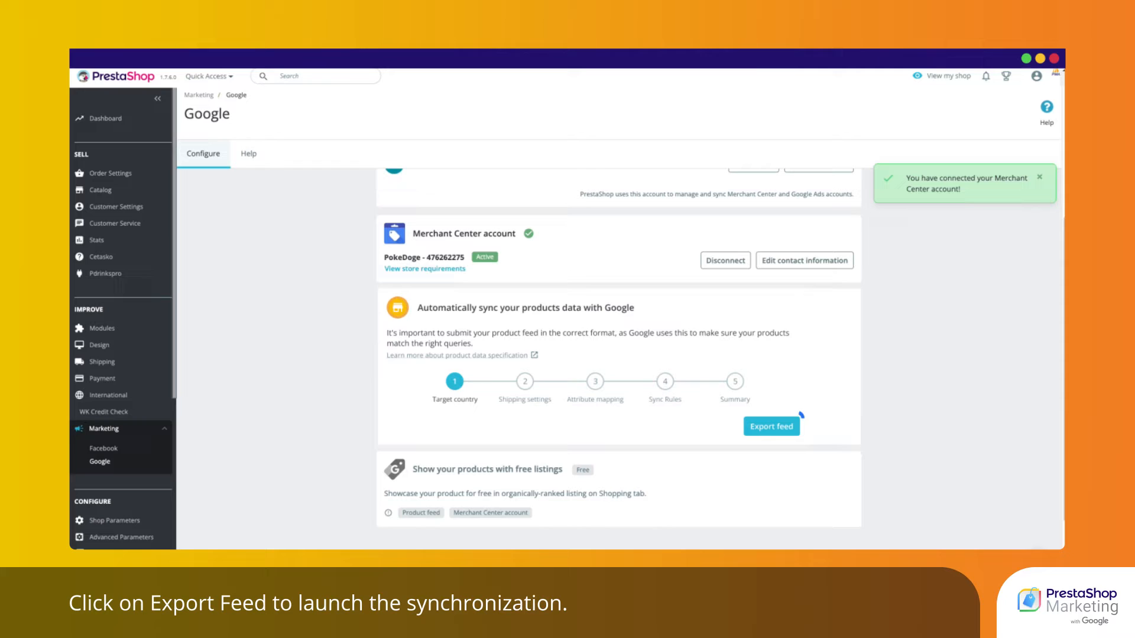
pyautogui.click(771, 426)
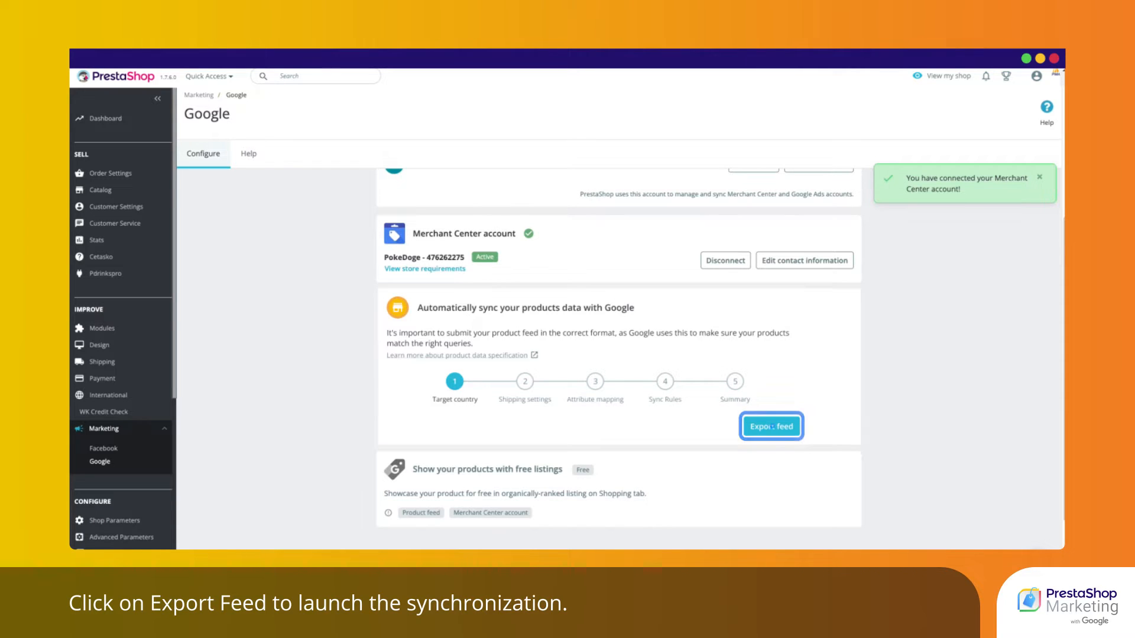
pyautogui.click(771, 425)
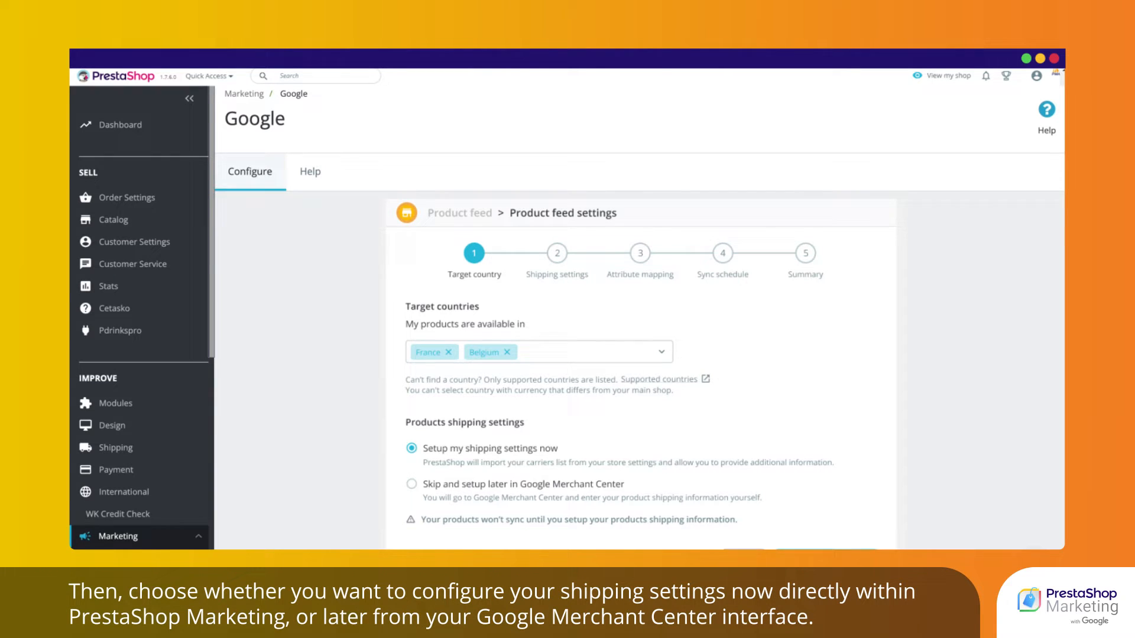
# Save France and Belgium as target countries with shipping setup now and continue to carriers.
pyautogui.scroll(-3)
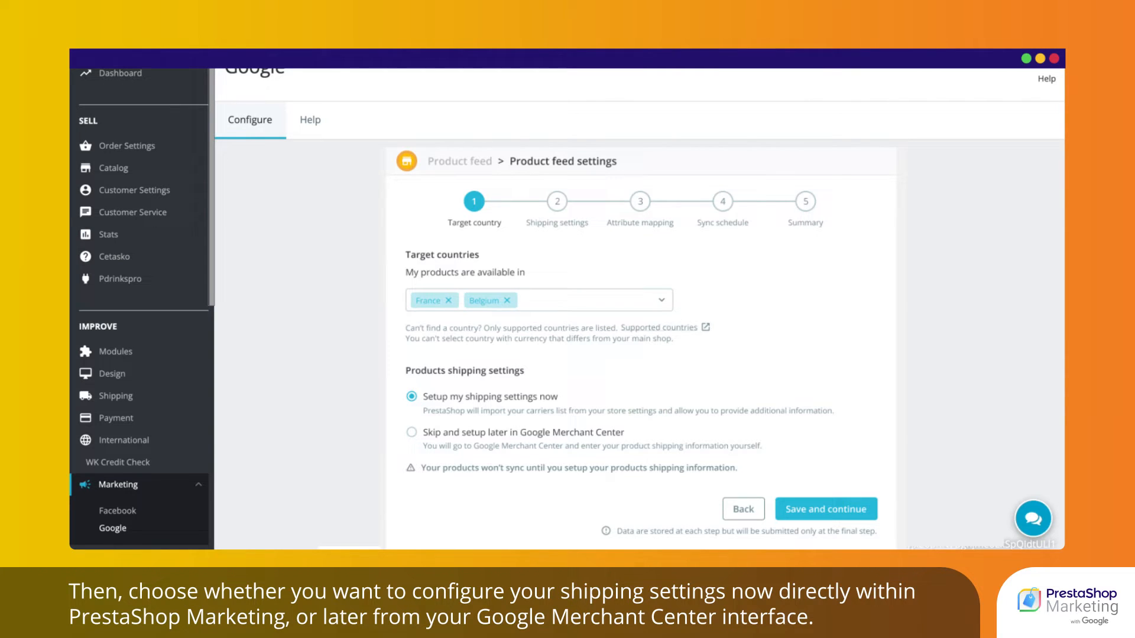
pyautogui.click(827, 508)
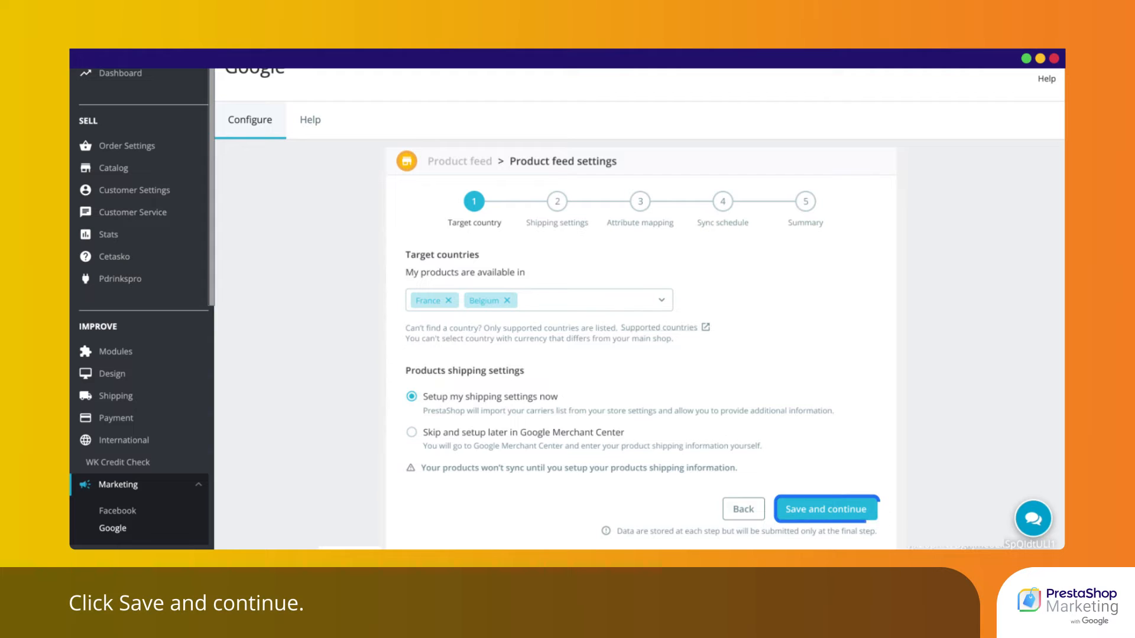
pyautogui.click(826, 509)
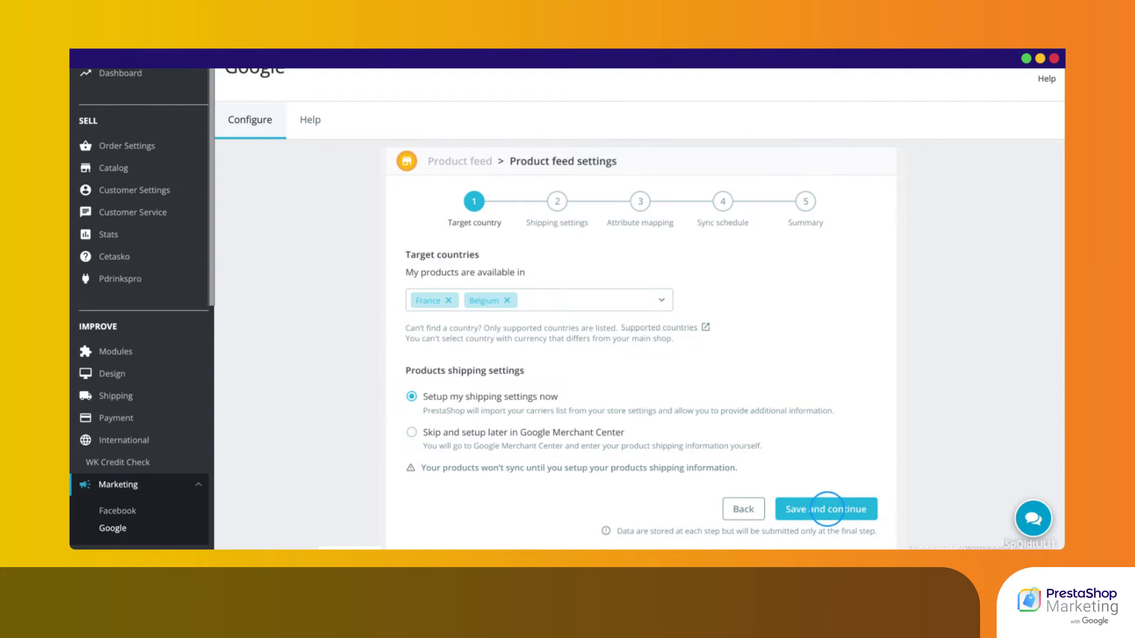
pyautogui.click(826, 509)
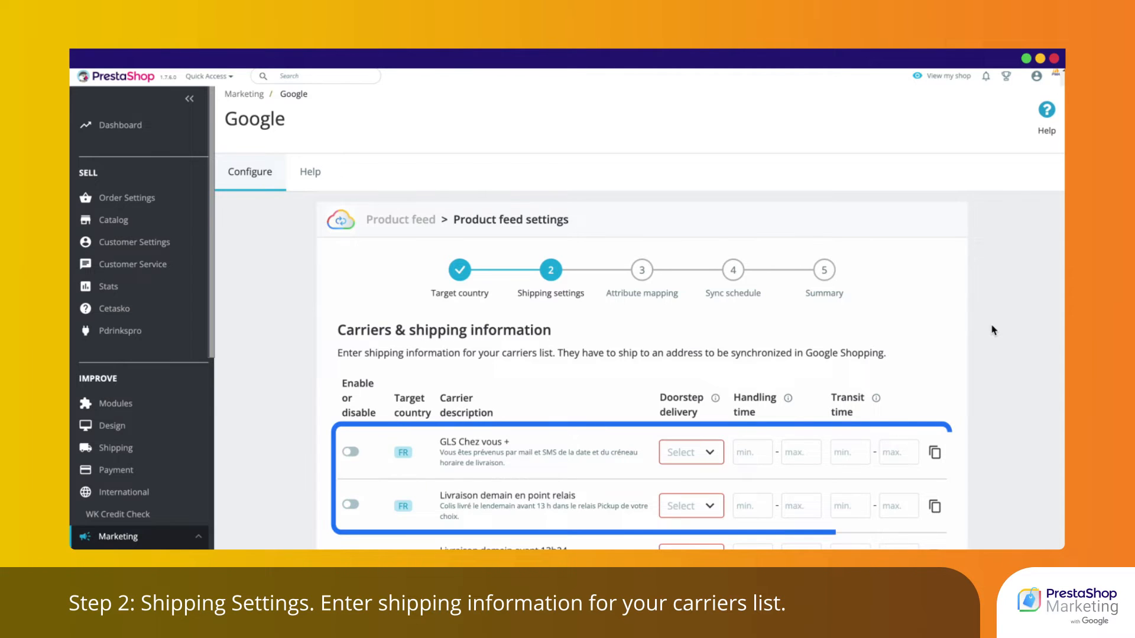
# Enable GLS Chez vous + with doorstep delivery, set handling 2 and transit 7 days, copy to other carriers.
pyautogui.click(350, 451)
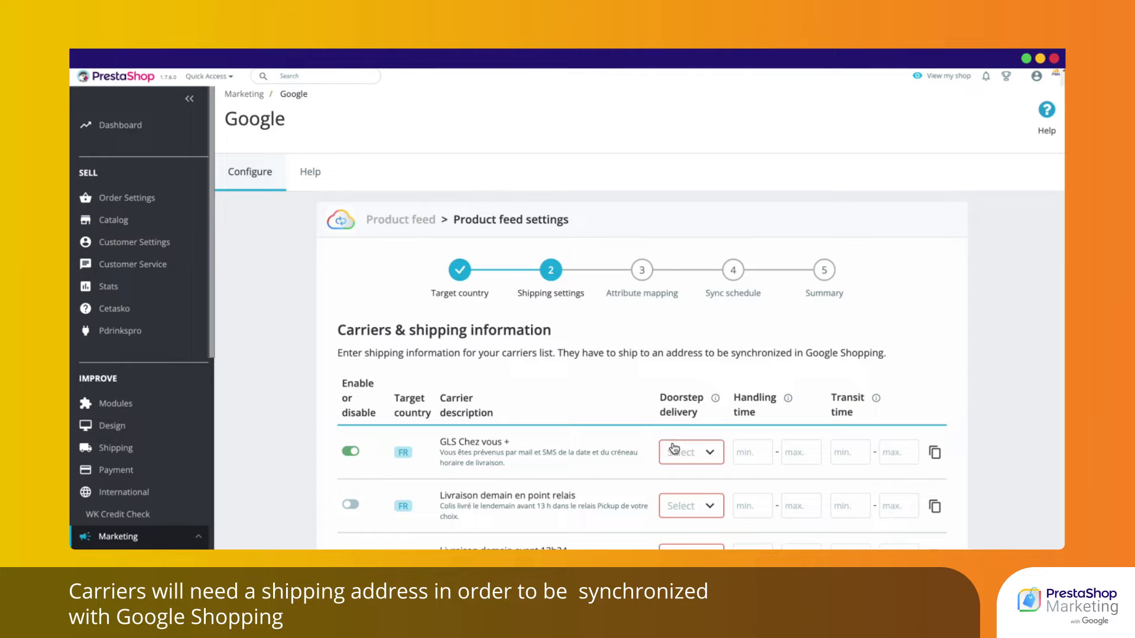
pyautogui.click(691, 451)
pyautogui.write('3')
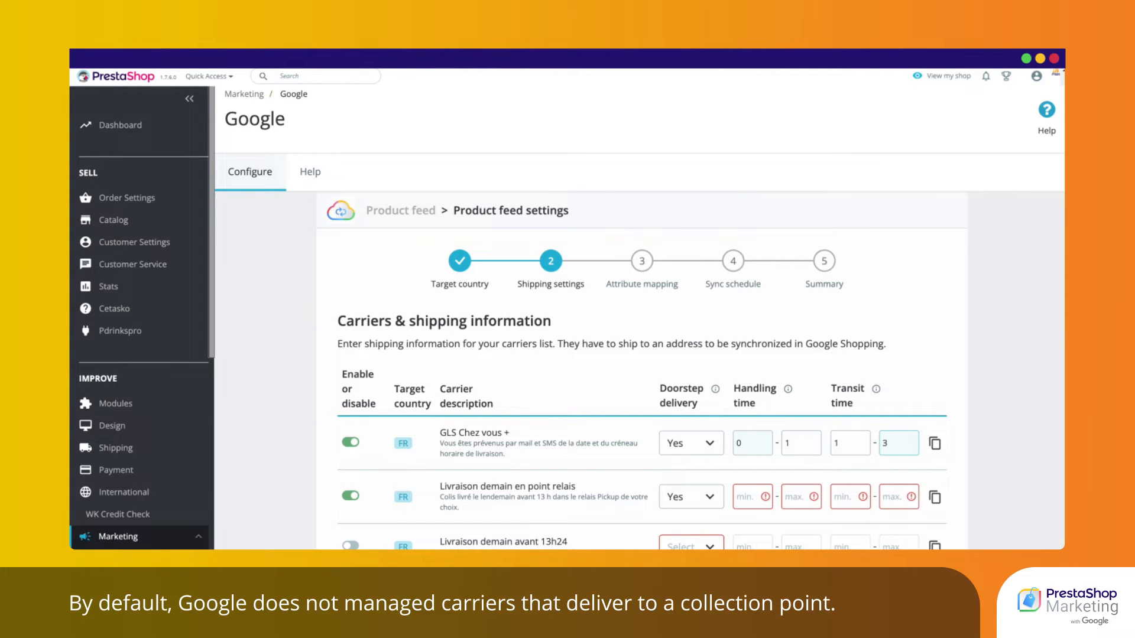
pyautogui.click(748, 496)
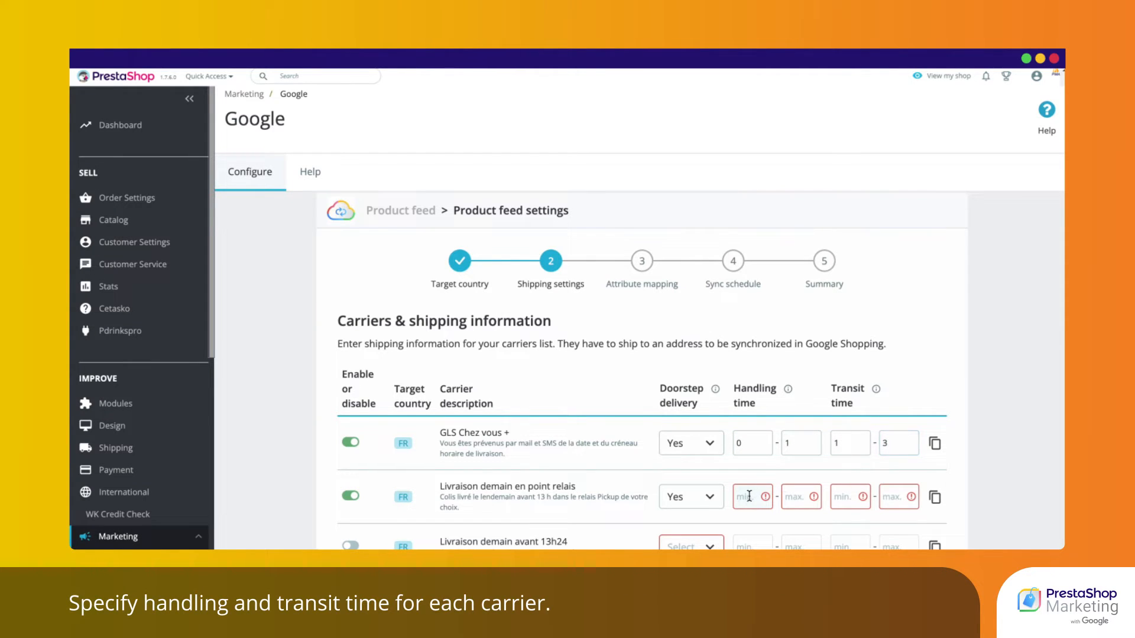
pyautogui.write('2')
pyautogui.write('4')
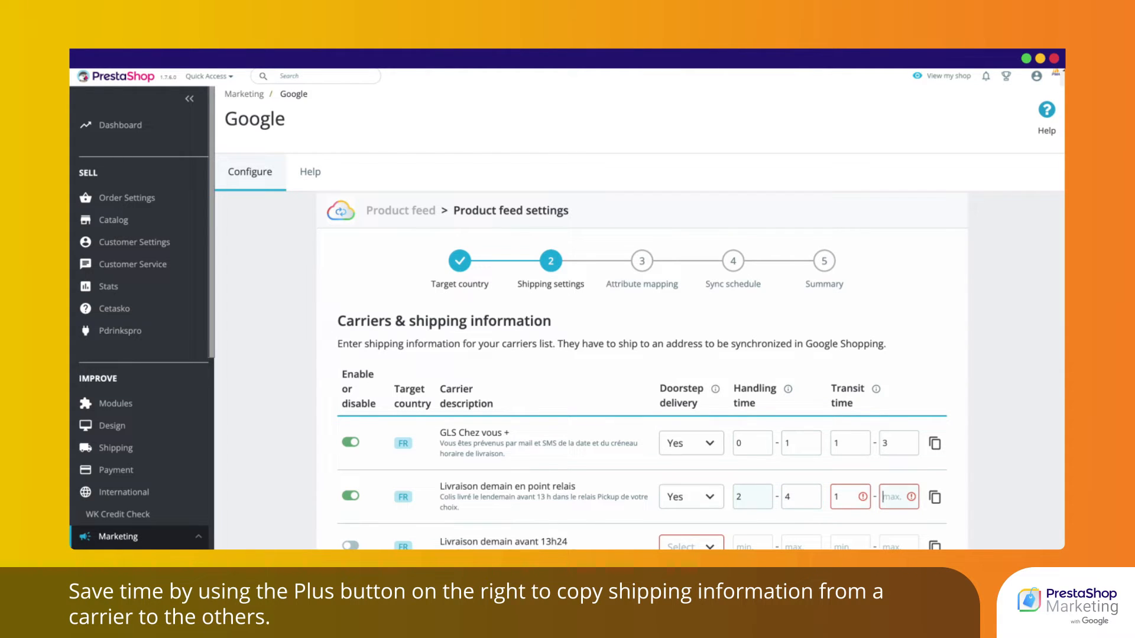
pyautogui.write('7')
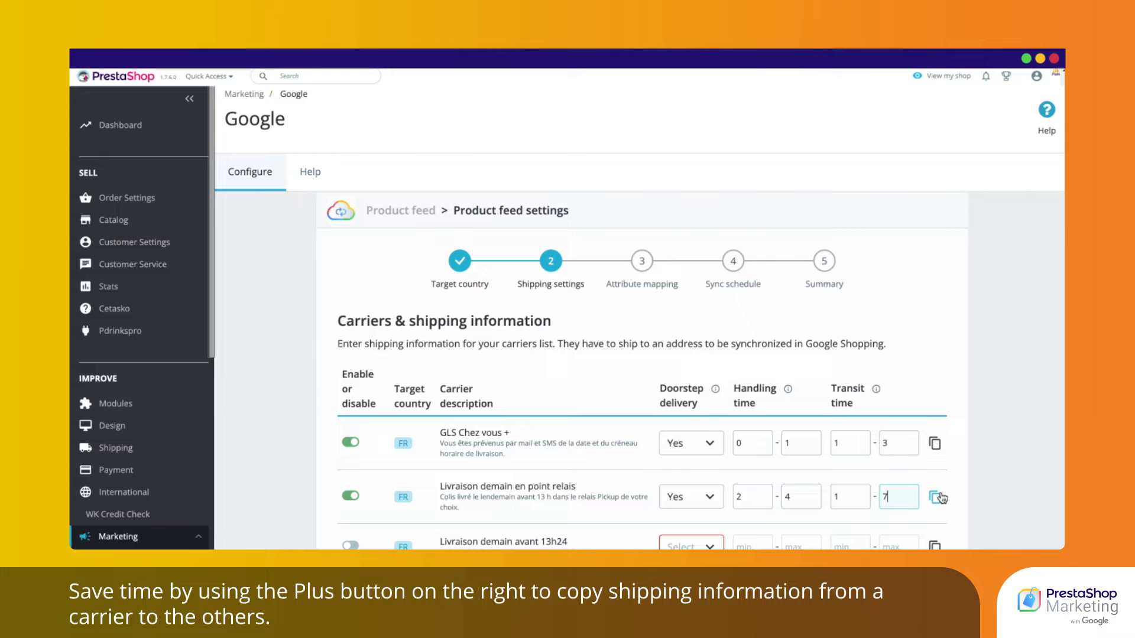
pyautogui.click(936, 497)
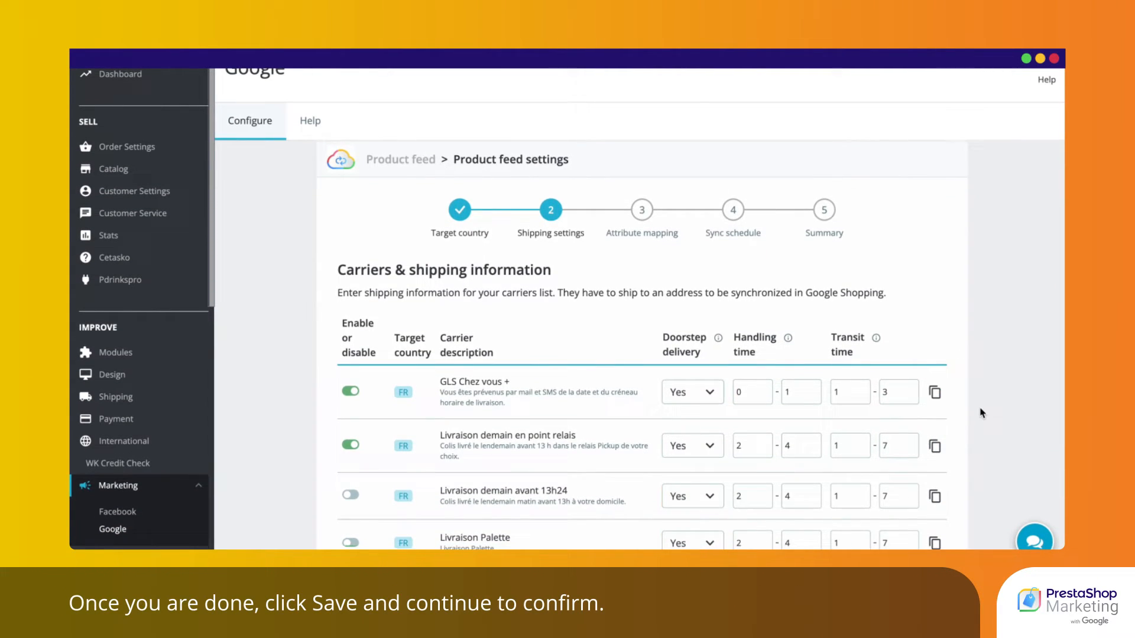
# Save carrier settings and mark the catalogue as home and kitchen appliances.
pyautogui.scroll(-3)
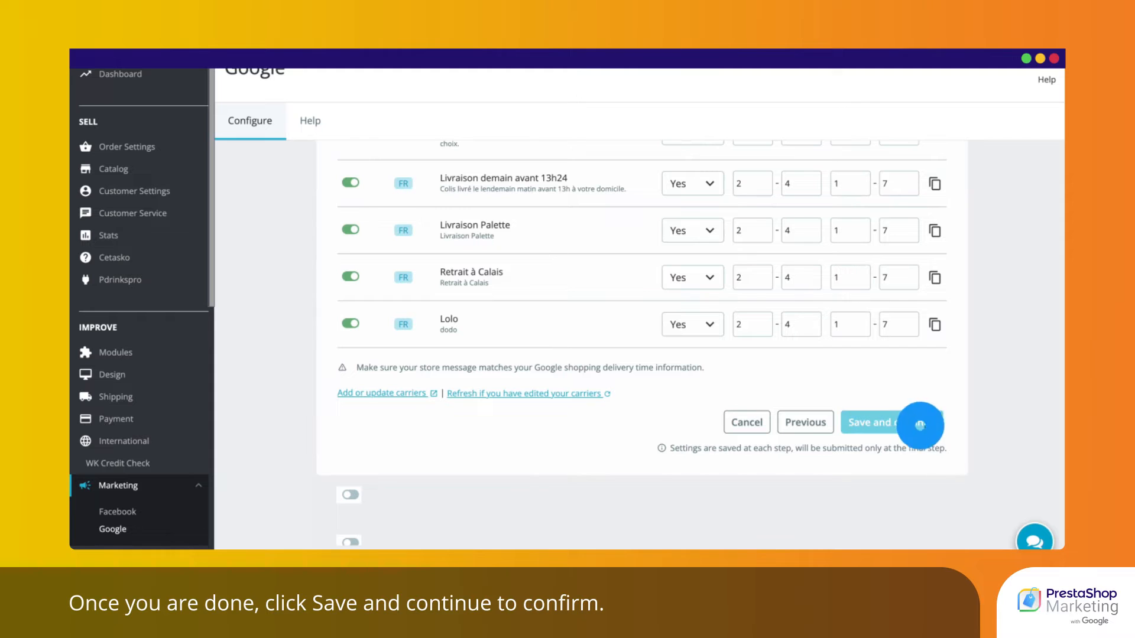
pyautogui.click(884, 422)
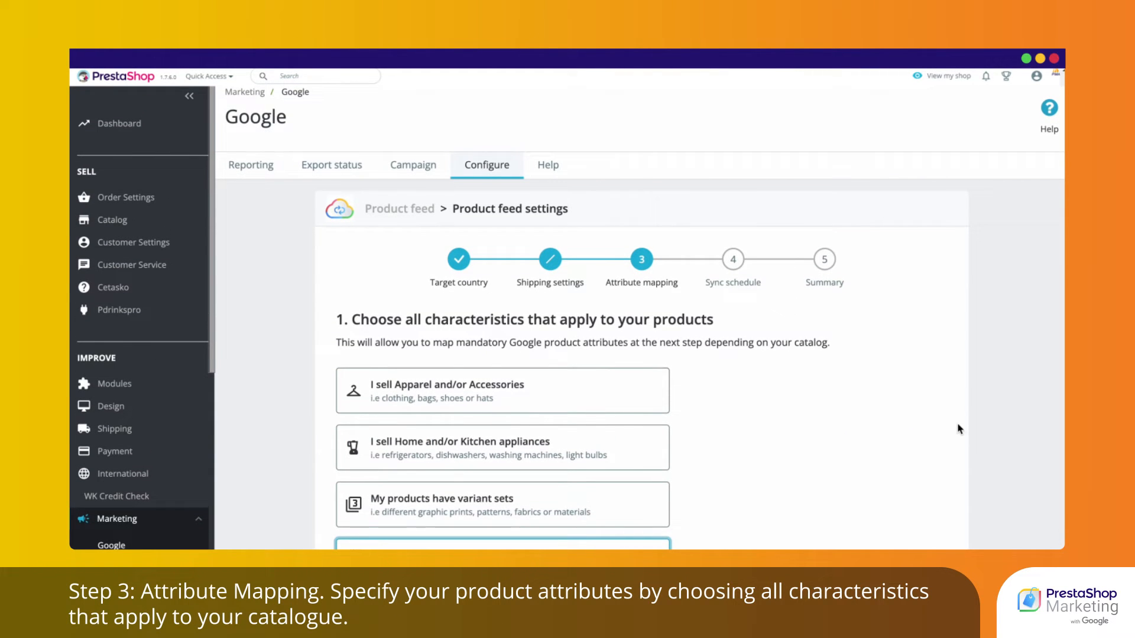
pyautogui.click(495, 447)
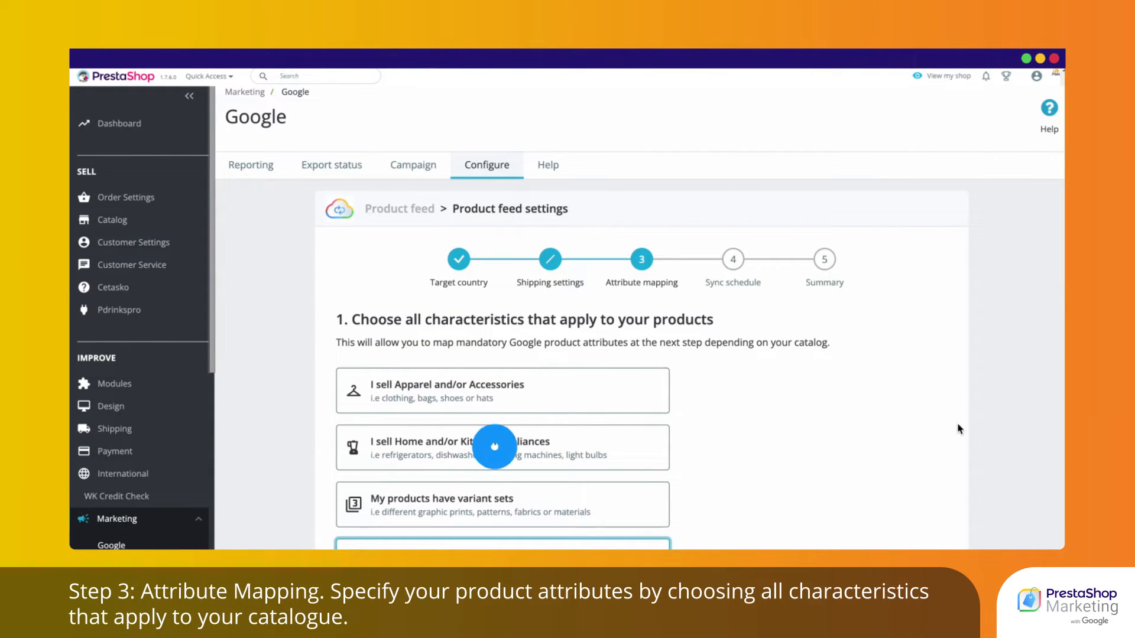
# Map the Brand attribute to manufacturer and save the attribute mapping.
pyautogui.click(503, 447)
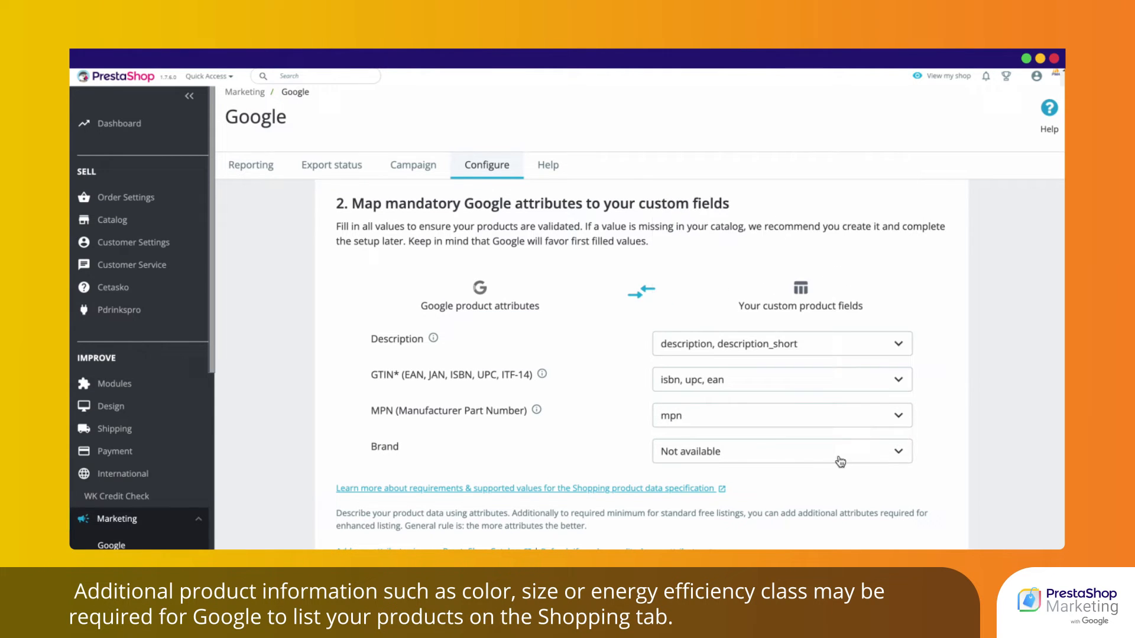
pyautogui.click(783, 452)
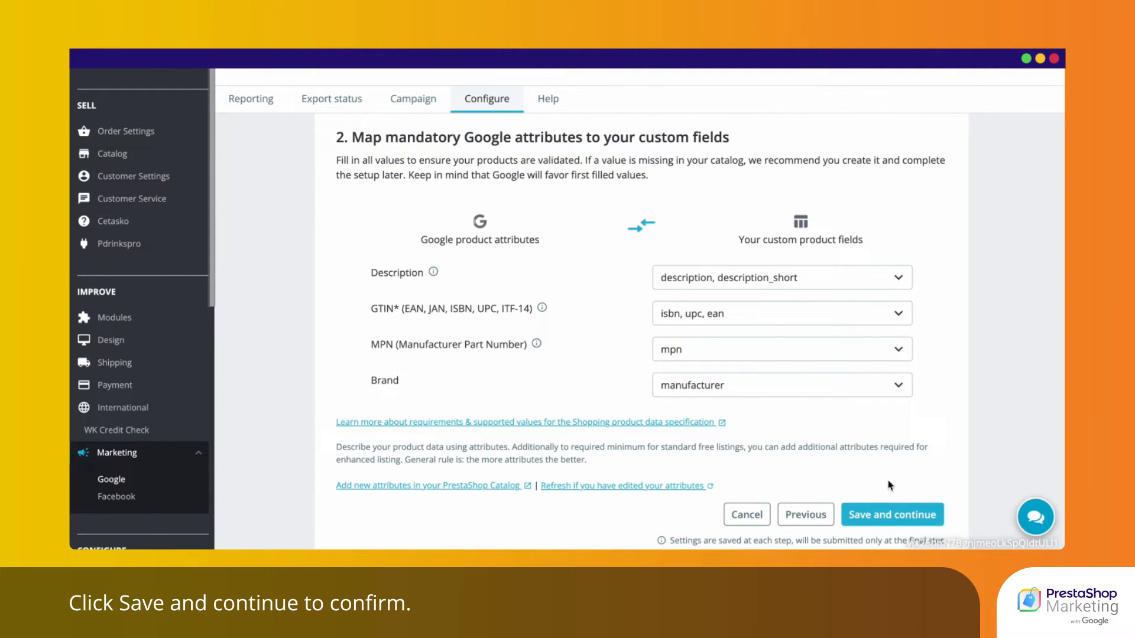
pyautogui.click(892, 514)
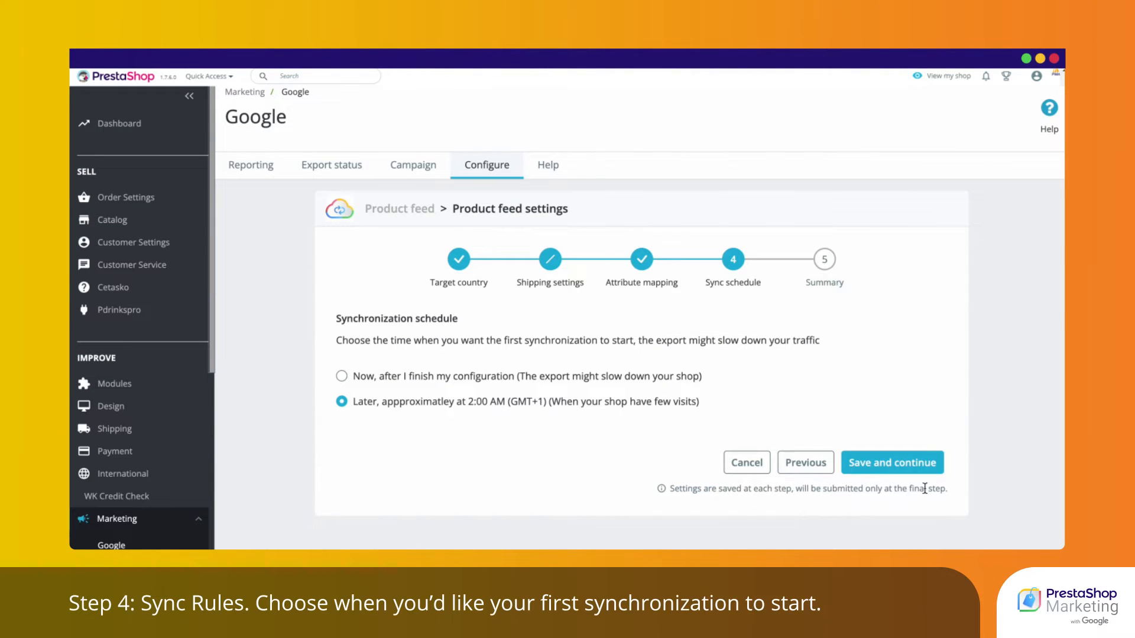
pyautogui.moveTo(907, 364)
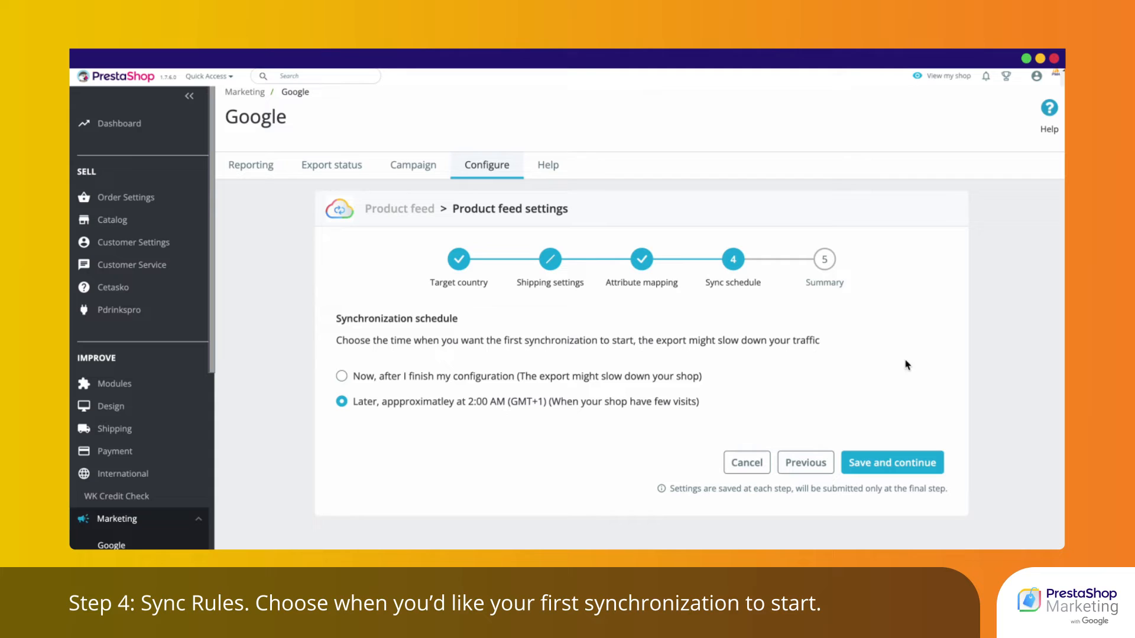
pyautogui.moveTo(609, 380)
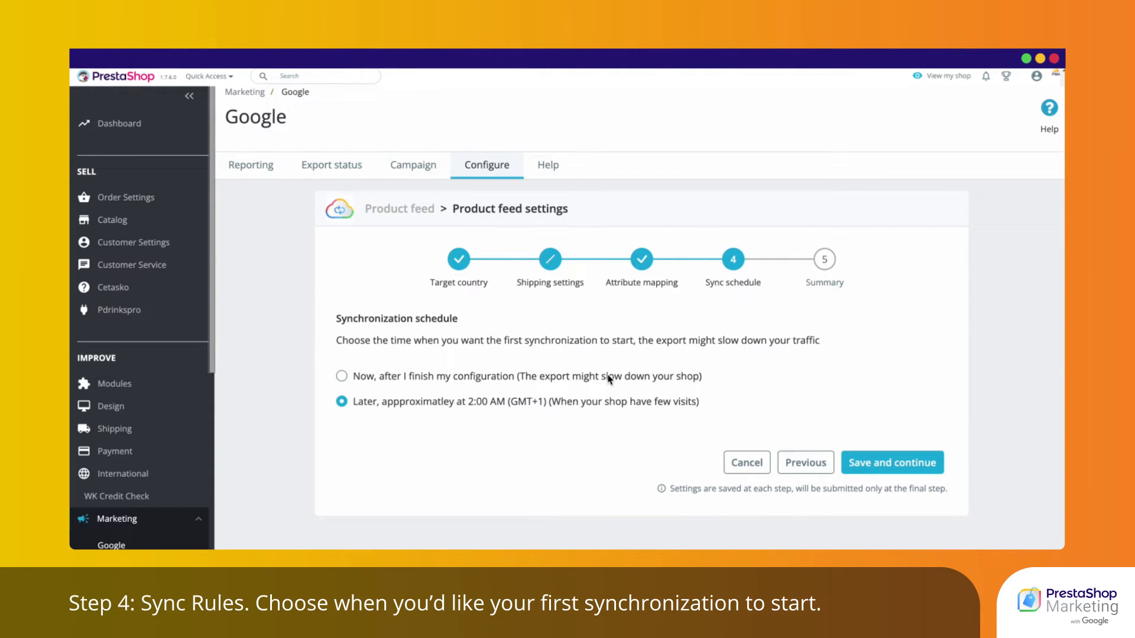
# Schedule the first sync for right after configuration and reach the feed summary.
pyautogui.click(341, 376)
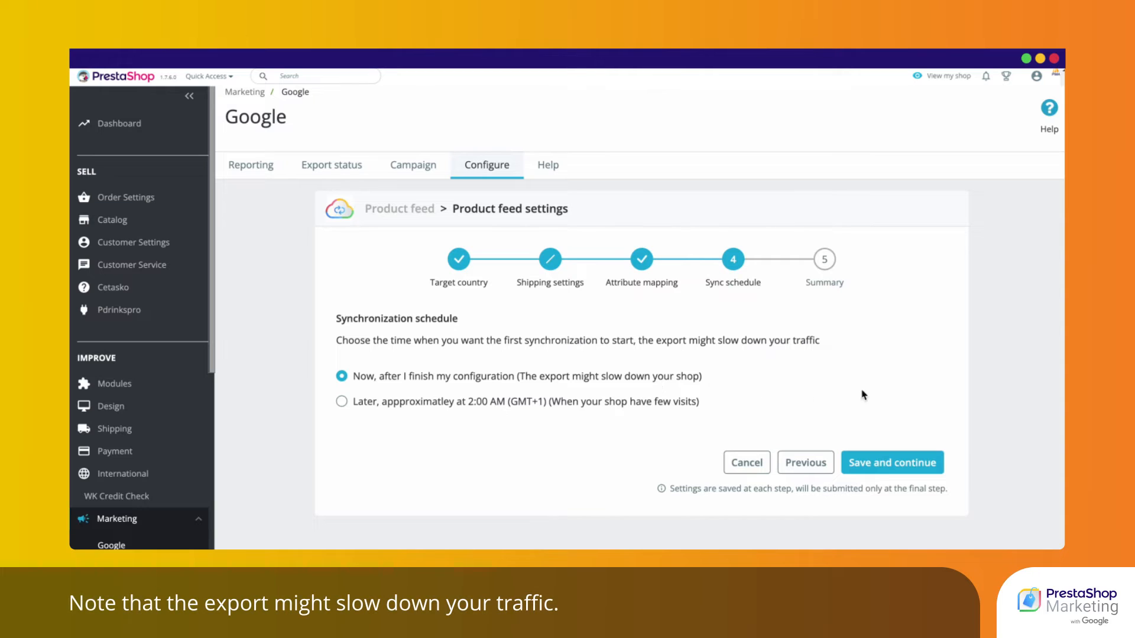
pyautogui.moveTo(896, 463)
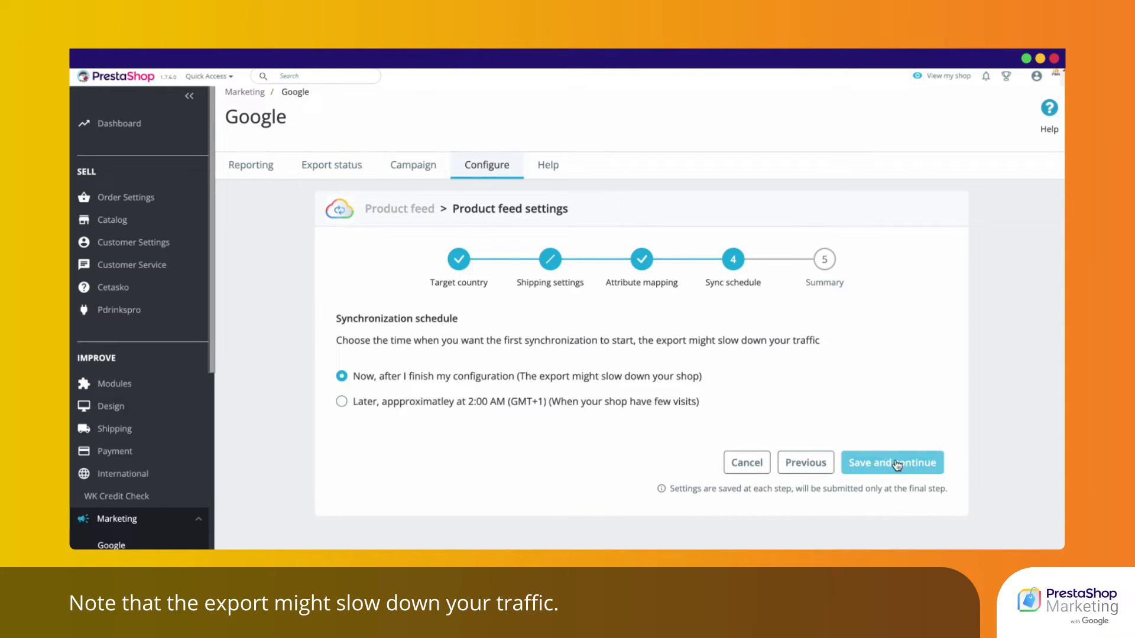
pyautogui.click(892, 463)
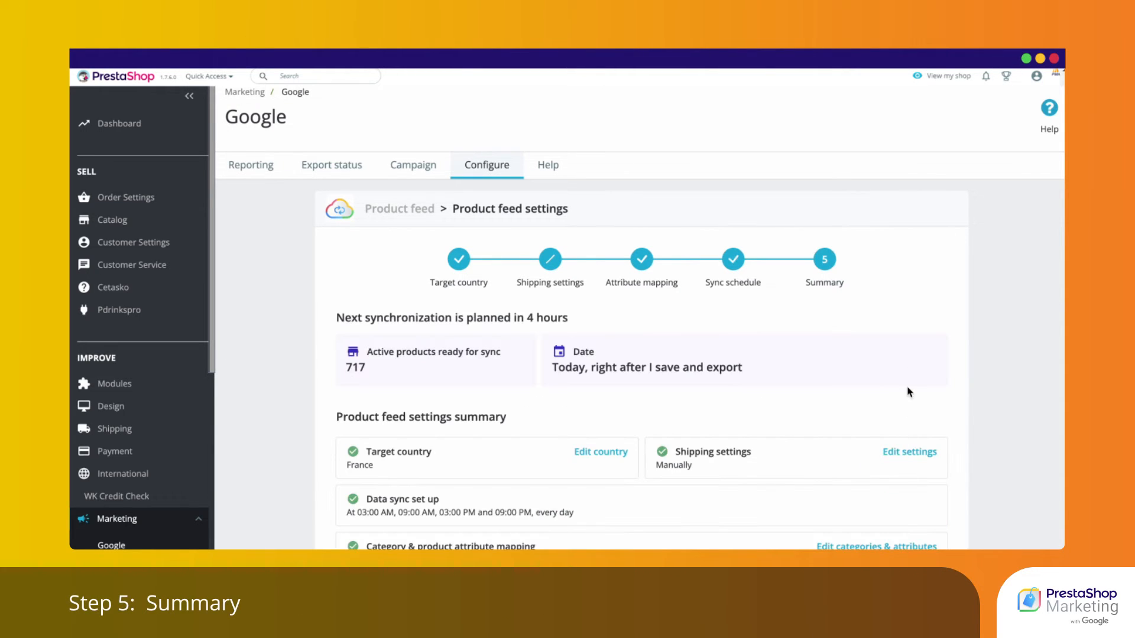
pyautogui.moveTo(987, 378)
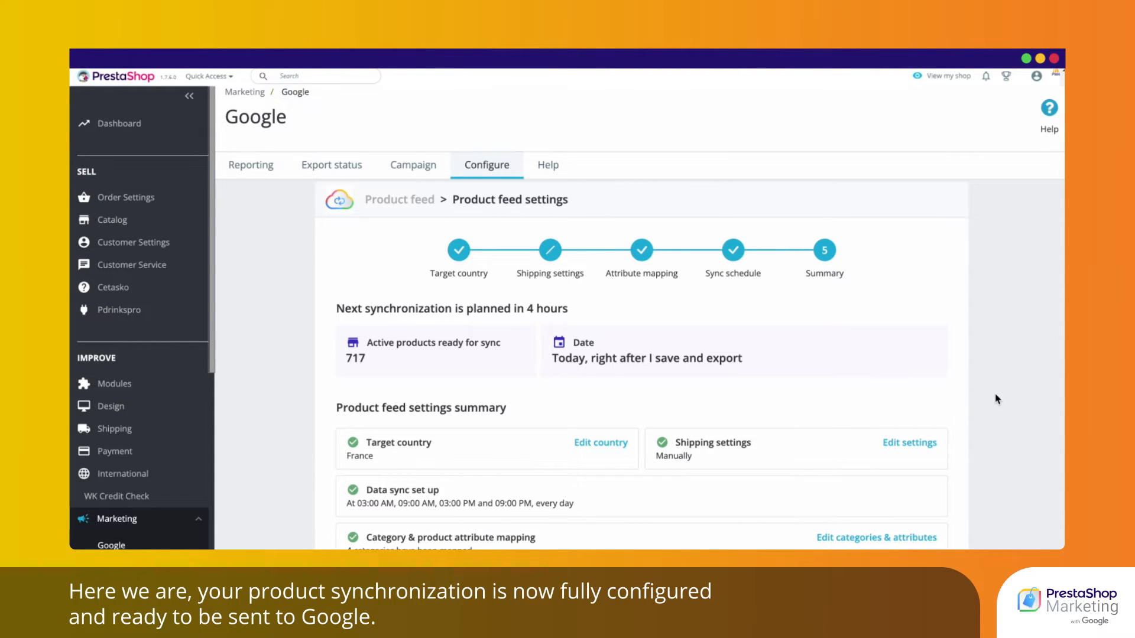
# Accept both sync conditions and save and export the product feed to Google.
pyautogui.scroll(-3)
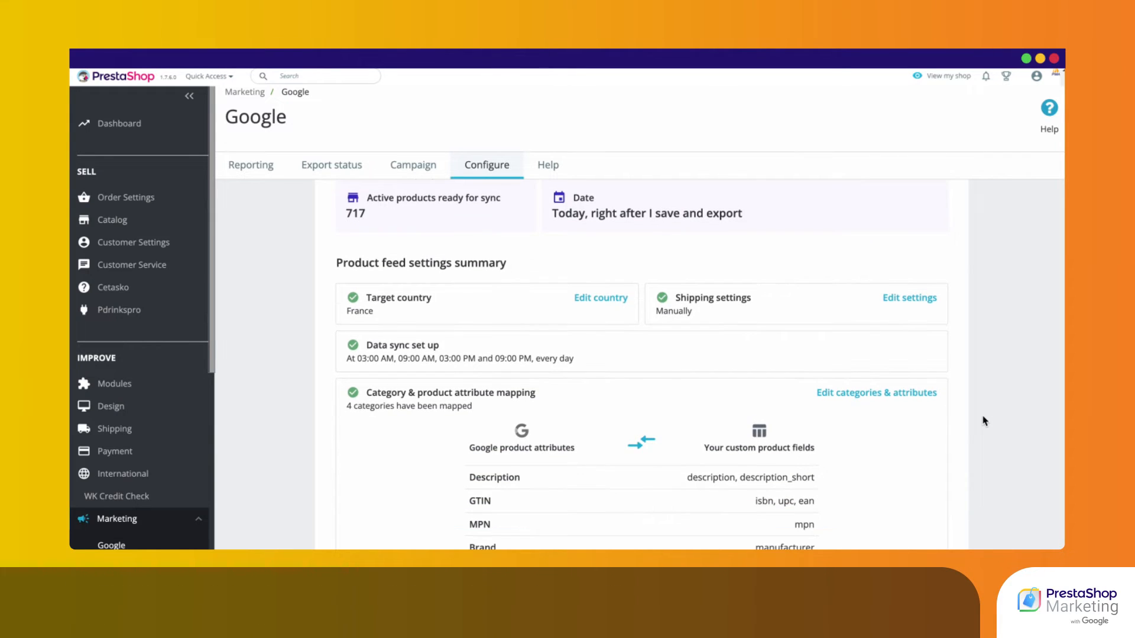
pyautogui.scroll(-3)
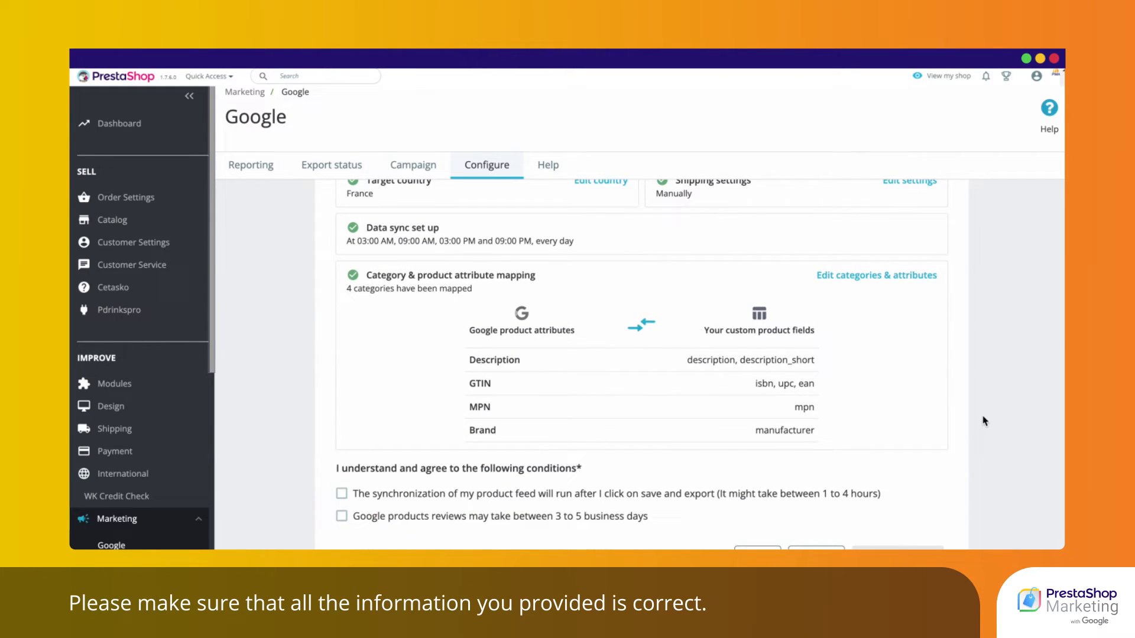
pyautogui.scroll(-3)
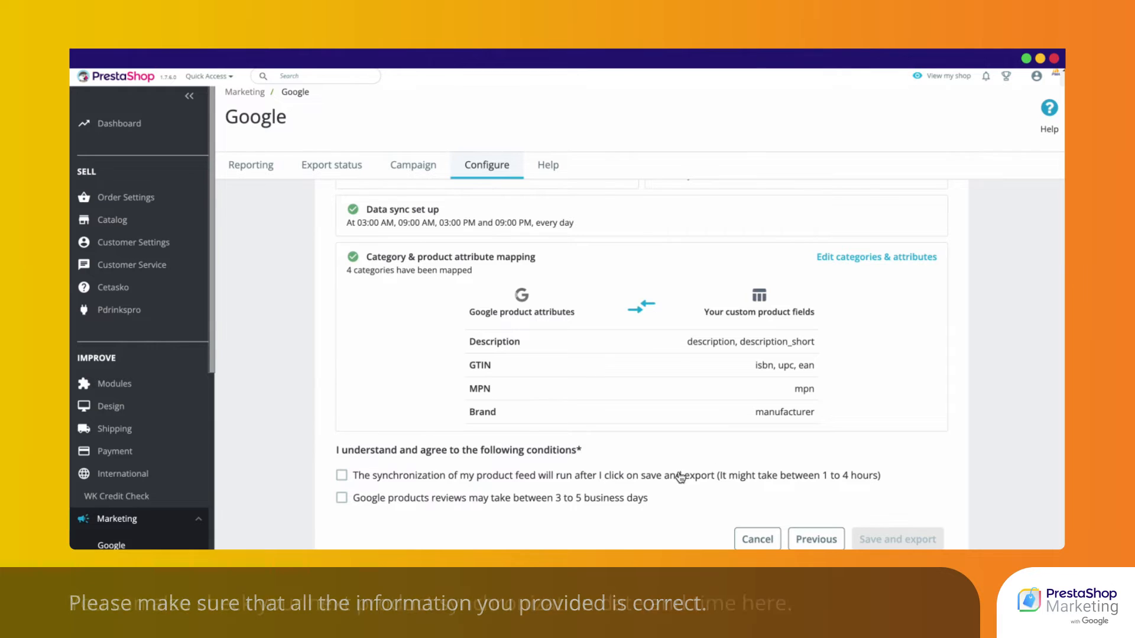
pyautogui.click(342, 475)
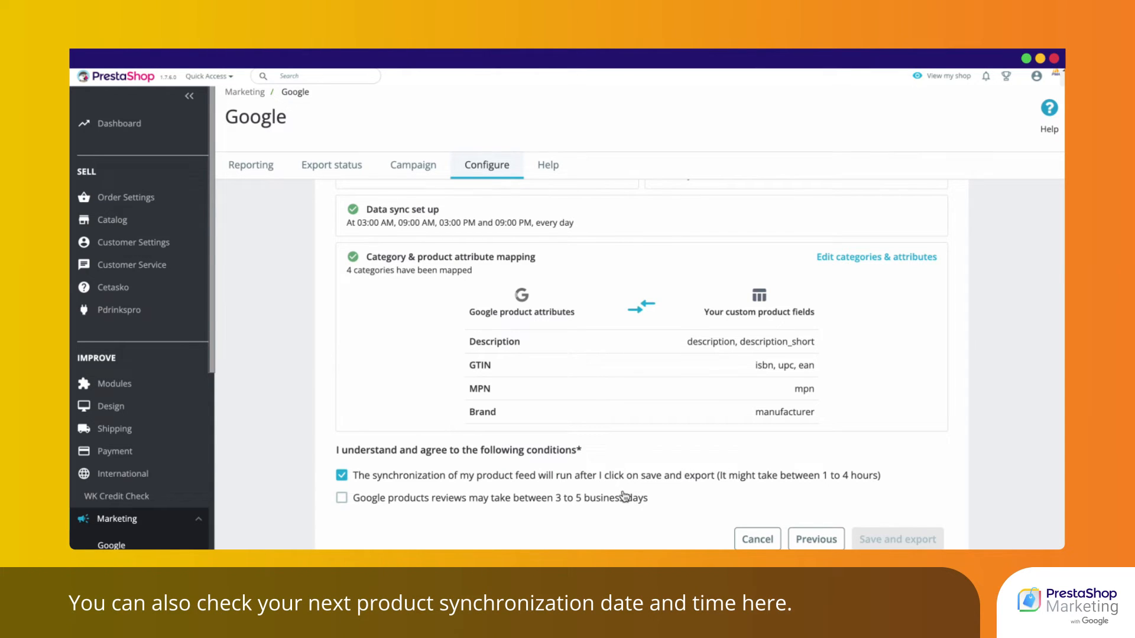
pyautogui.click(342, 497)
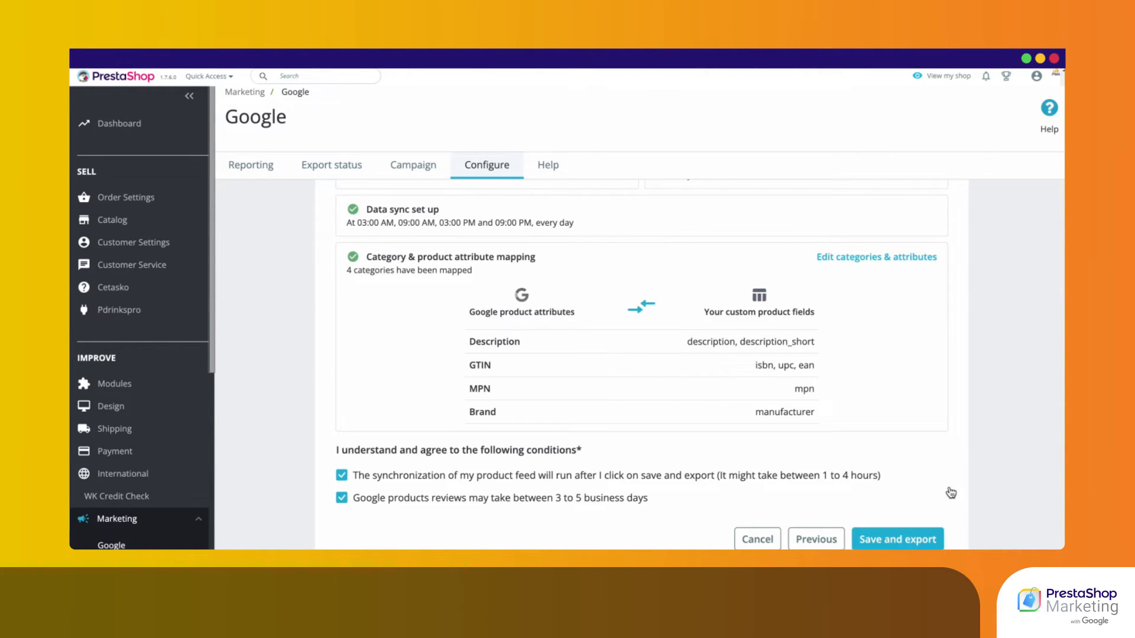
pyautogui.click(898, 530)
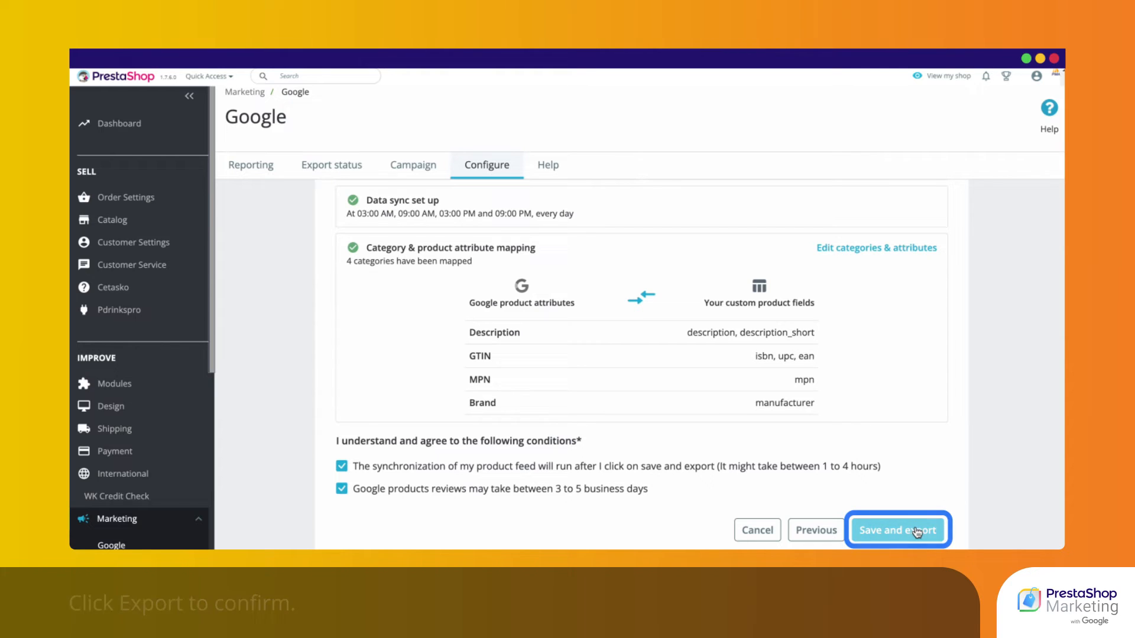
pyautogui.click(898, 529)
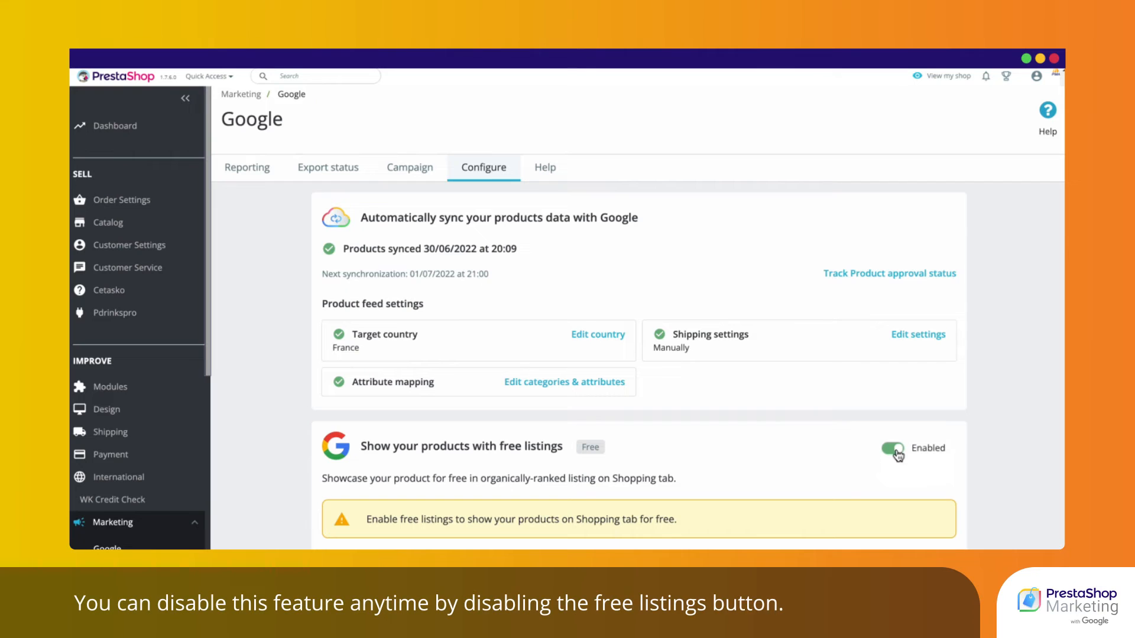
# Switch free listings to Disabled and go to the Export status overview.
pyautogui.click(893, 450)
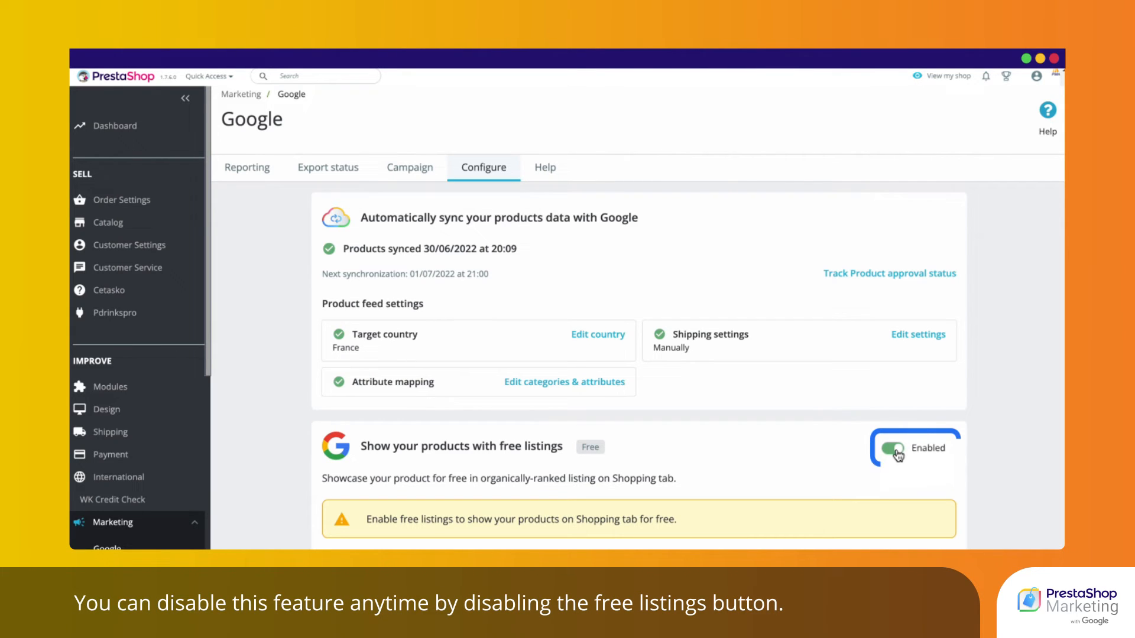
pyautogui.click(893, 450)
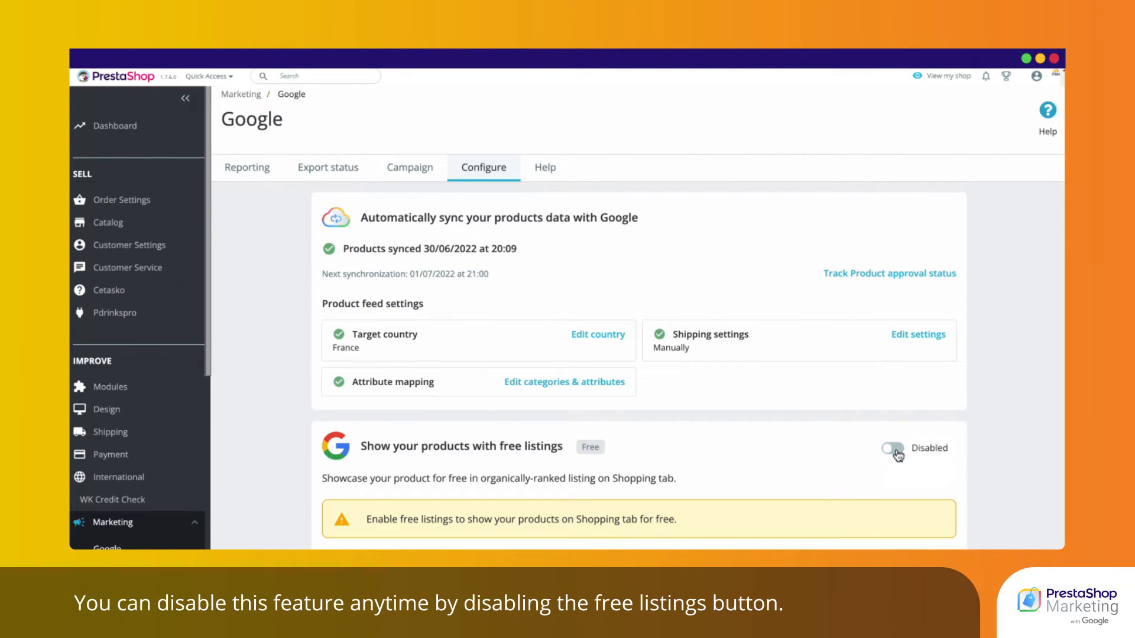
pyautogui.click(327, 168)
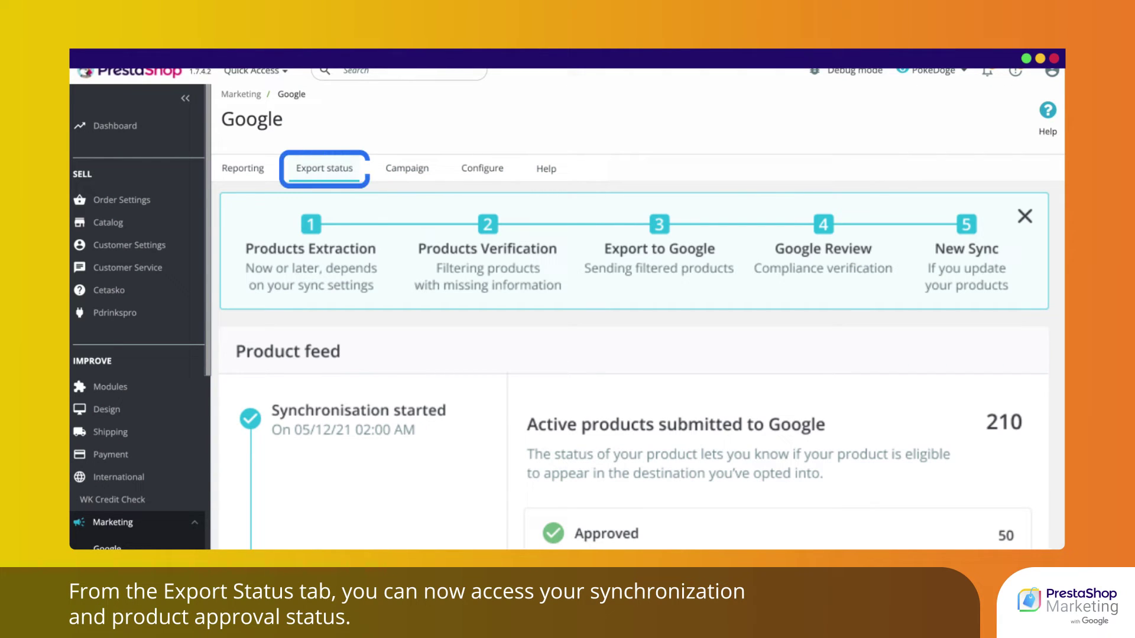
# Dismiss the sync steps banner, review approval statuses, and return to the Configure steps.
pyautogui.click(1023, 216)
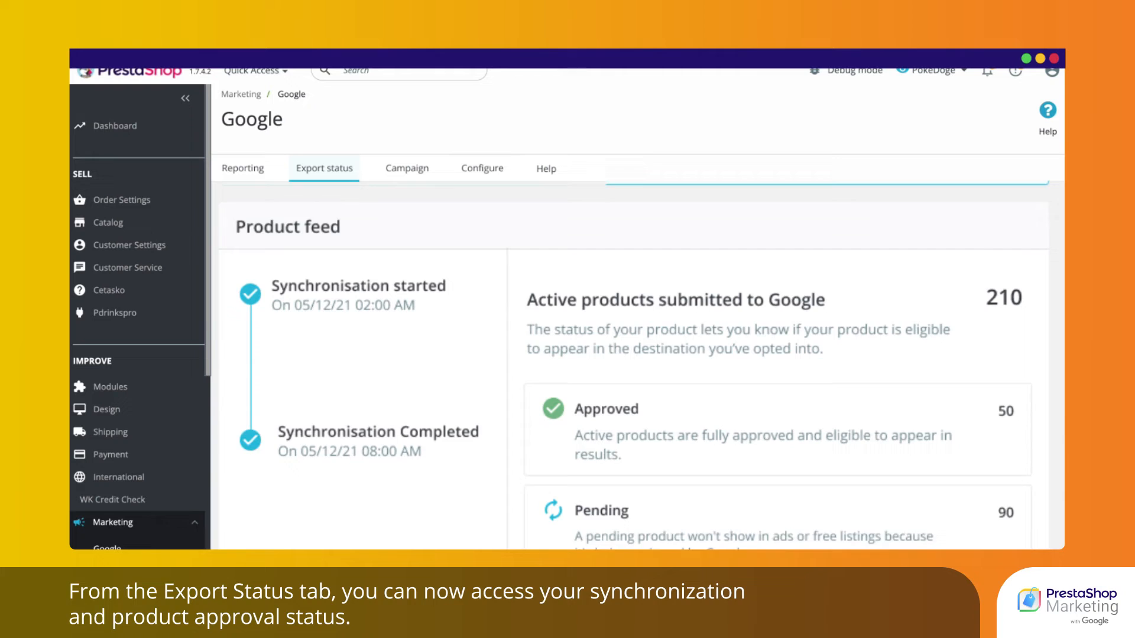
pyautogui.scroll(-3)
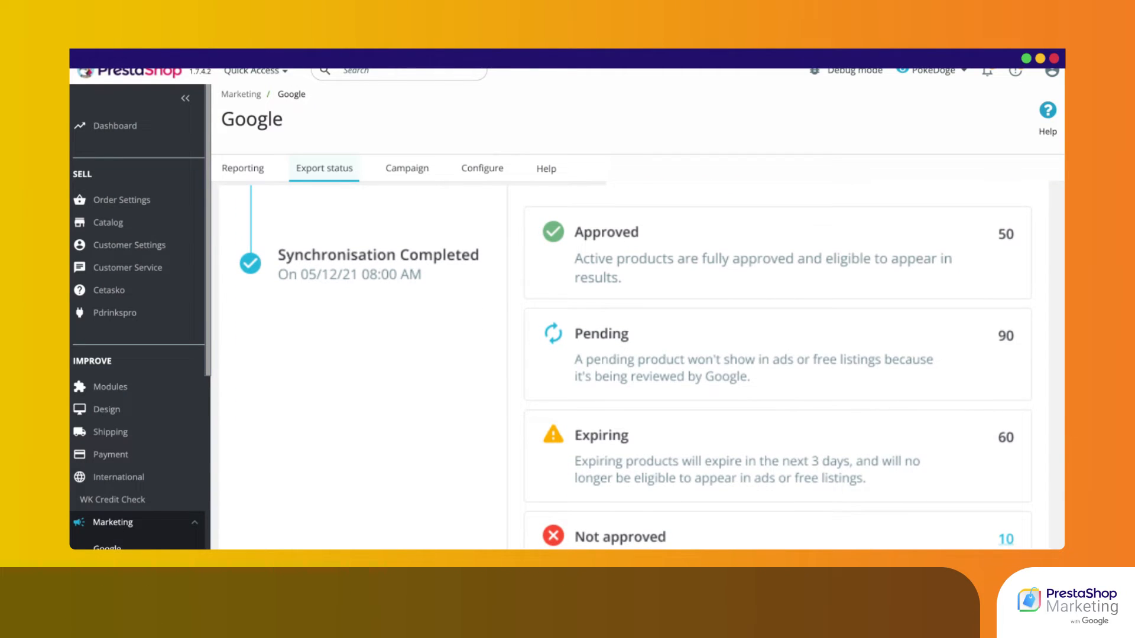
pyautogui.click(483, 168)
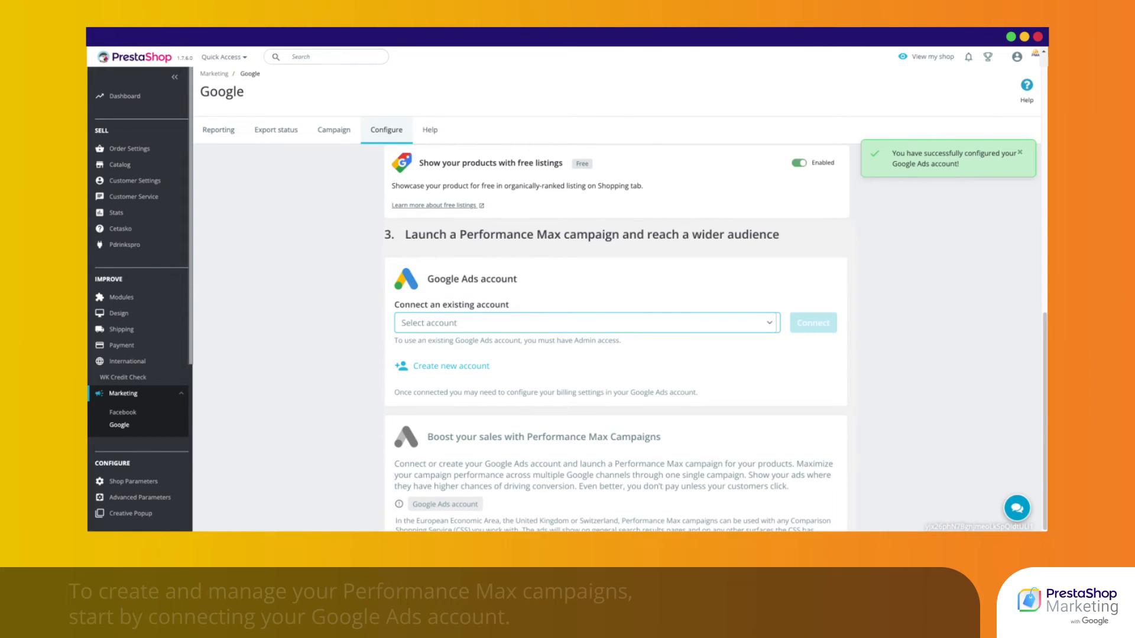
# Connect the existing Google Ads account and start launching a Performance Max campaign.
pyautogui.click(587, 323)
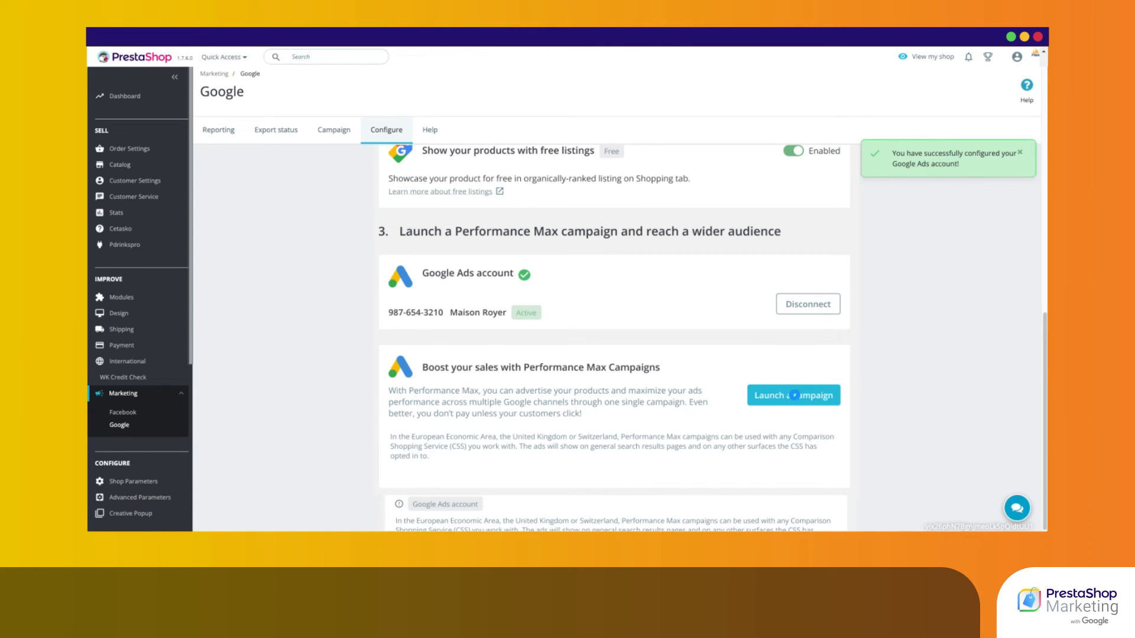
pyautogui.click(795, 395)
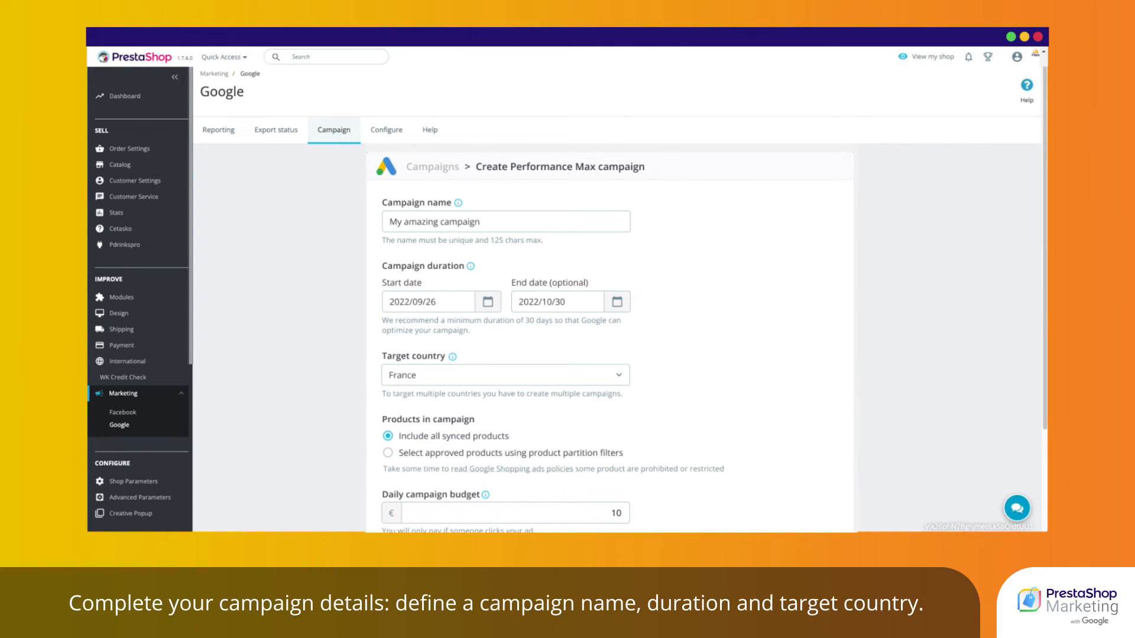
# Fill the campaign as 'My amazing campaign', France, all synced products and a 10 € daily budget.
pyautogui.click(505, 223)
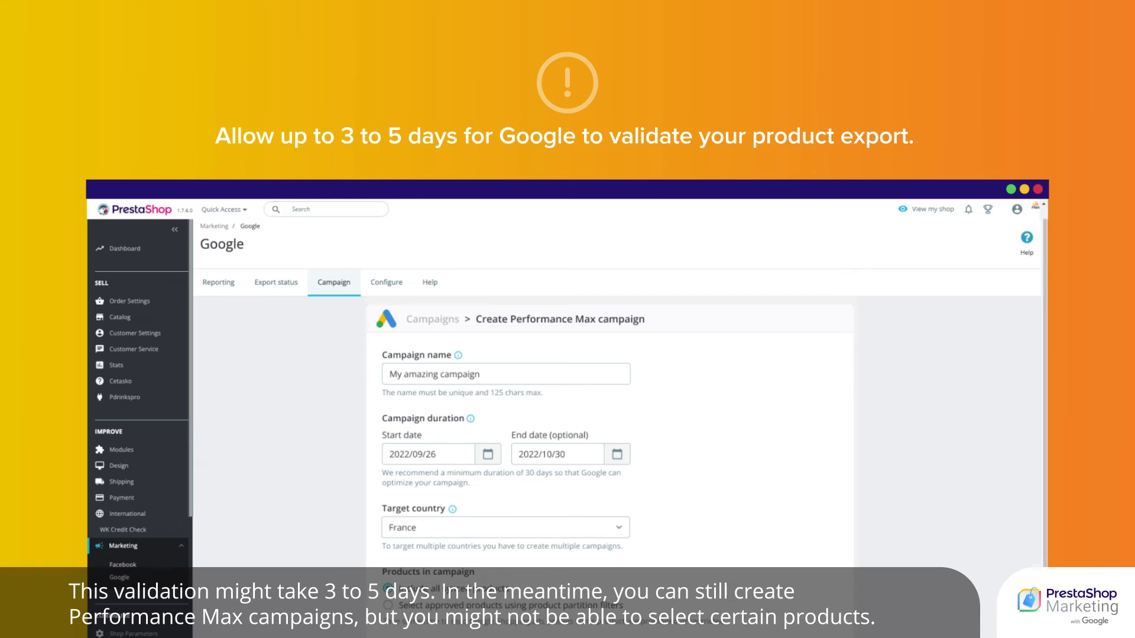
pyautogui.scroll(-3)
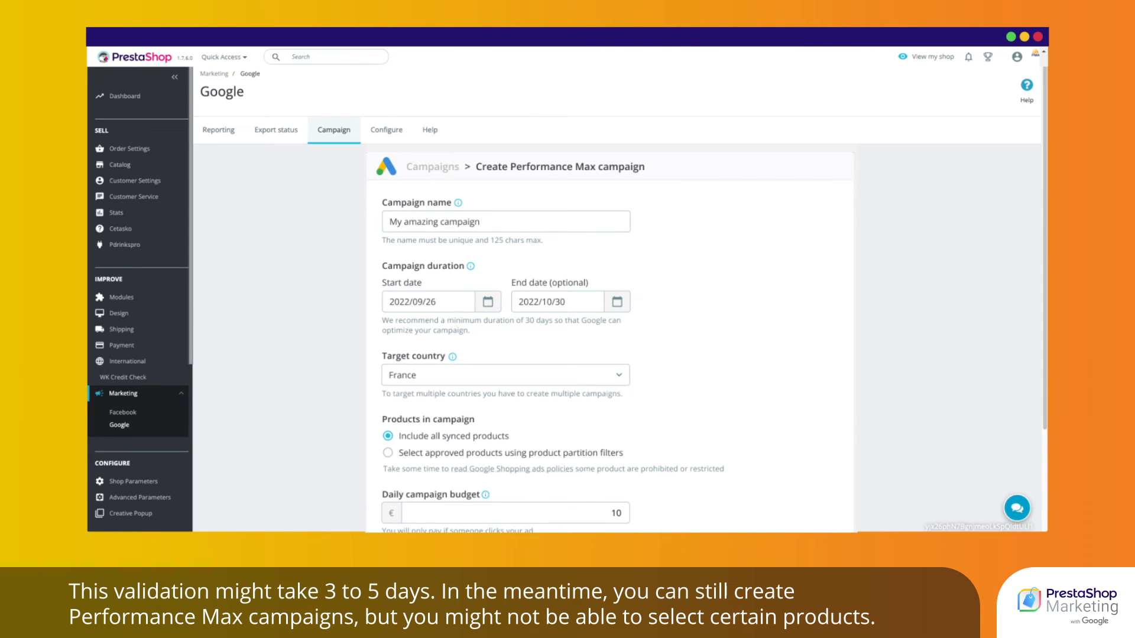
pyautogui.scroll(-3)
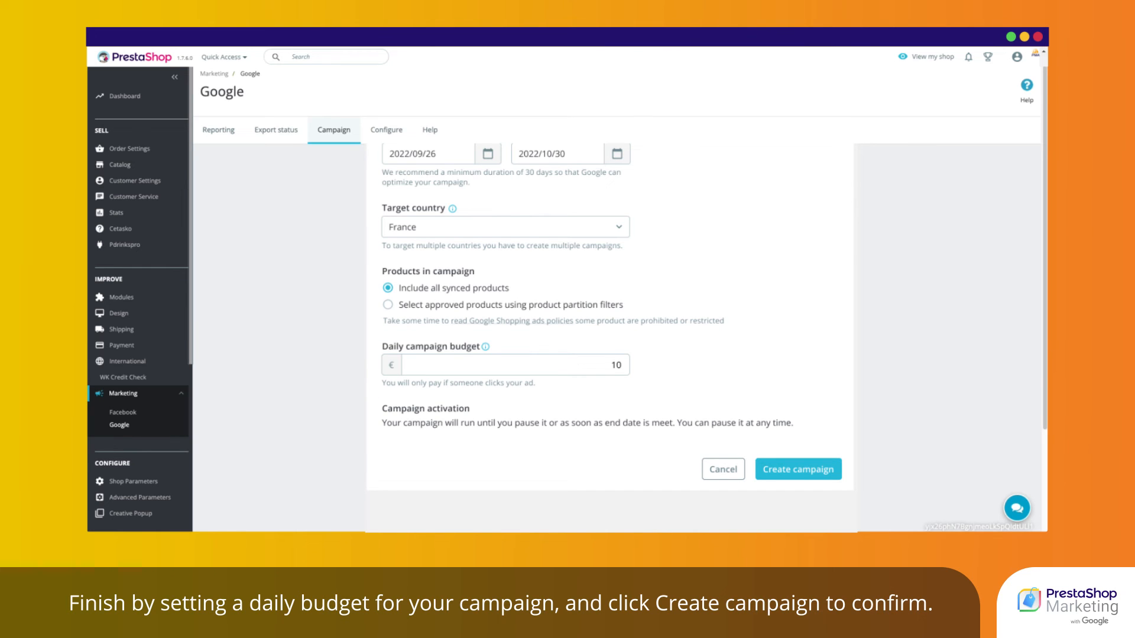
pyautogui.click(794, 472)
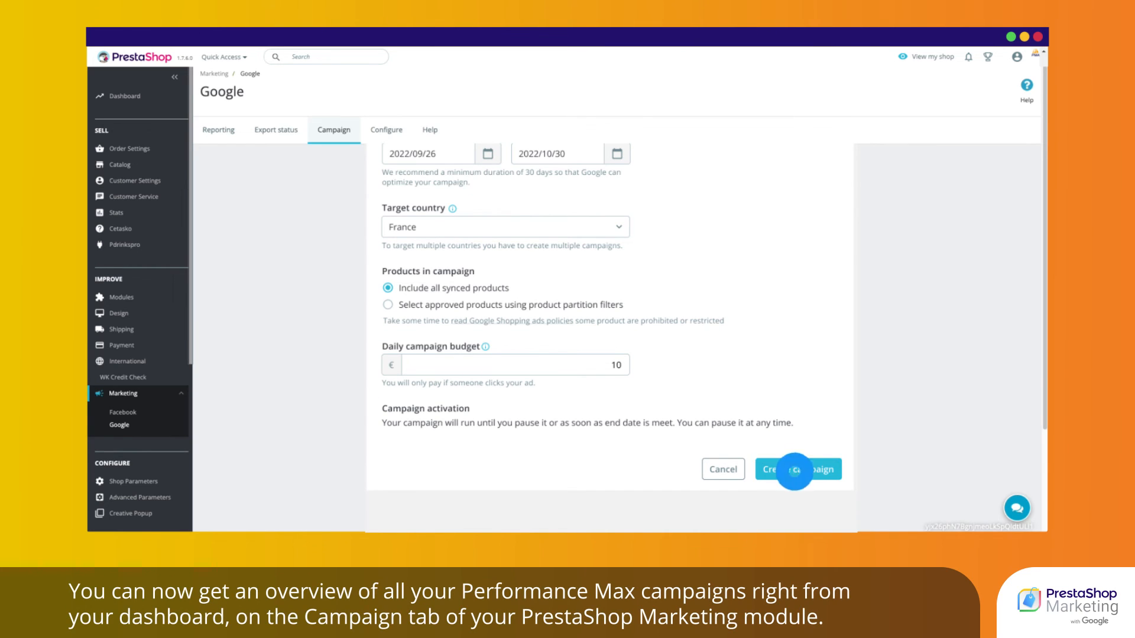
# Create the campaign, then show Last 30 days reporting with 1124 impressions, 19 clicks and the performance table.
pyautogui.click(797, 470)
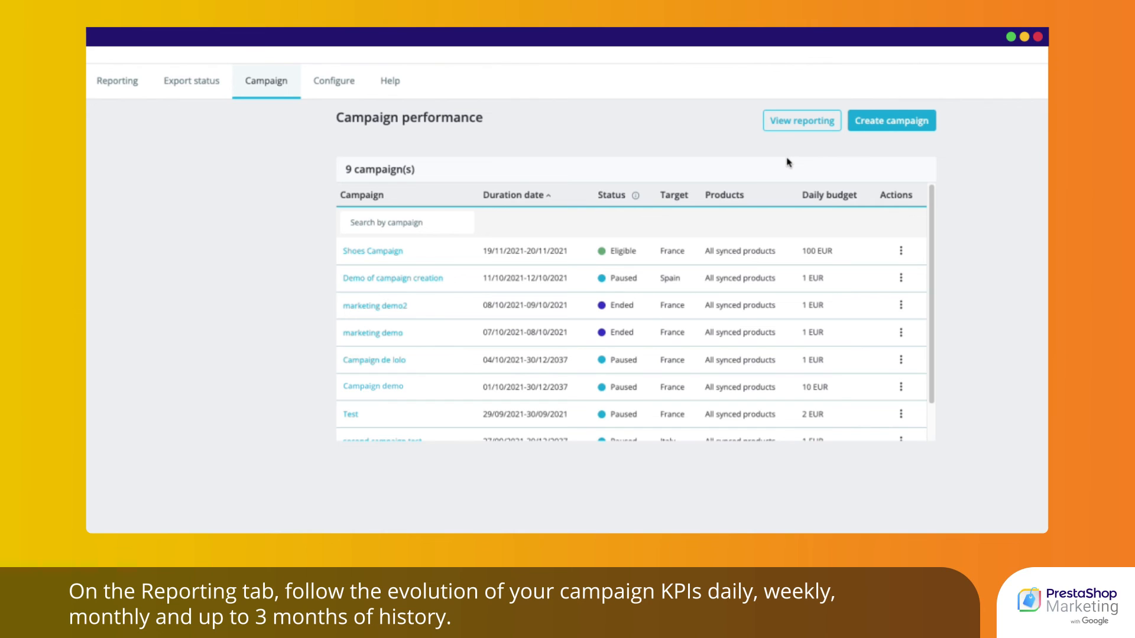
pyautogui.click(117, 81)
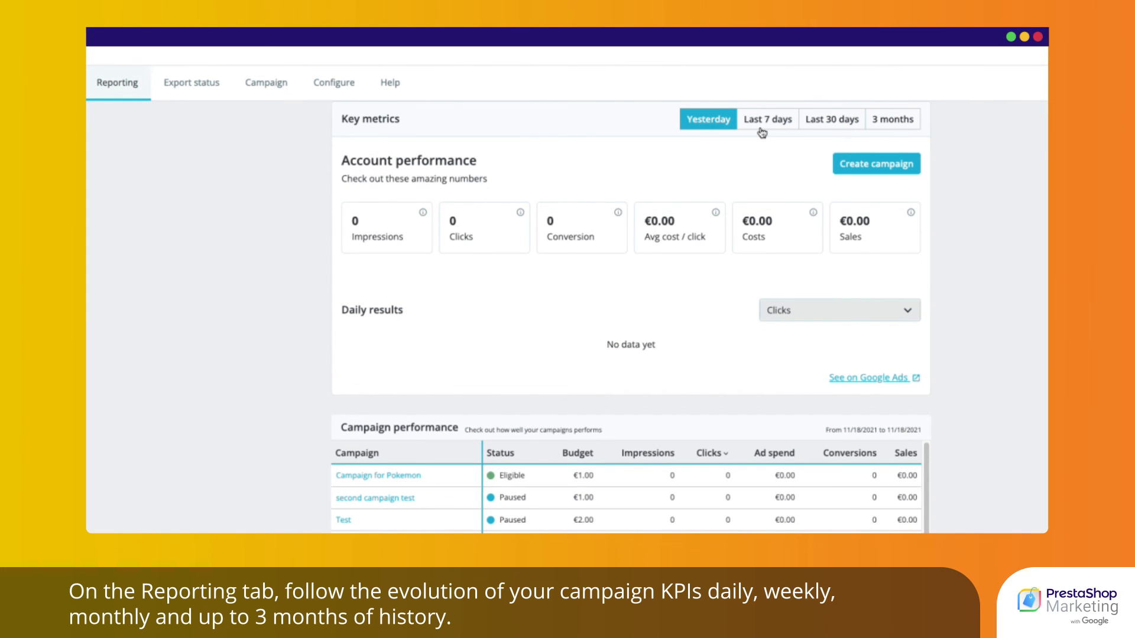
pyautogui.click(827, 121)
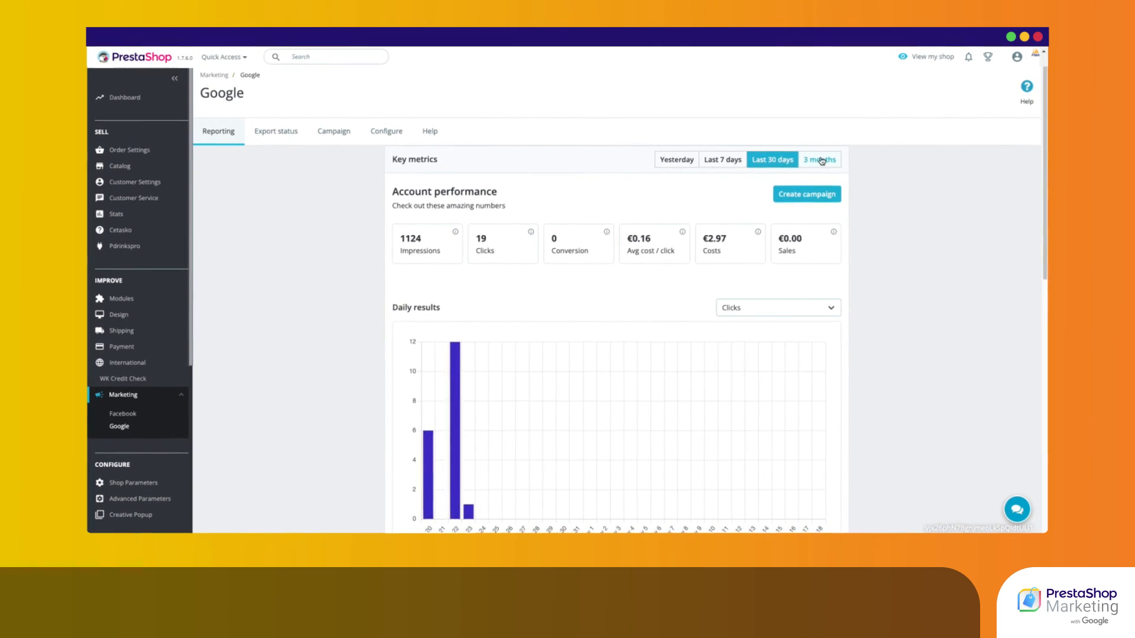
pyautogui.scroll(-3)
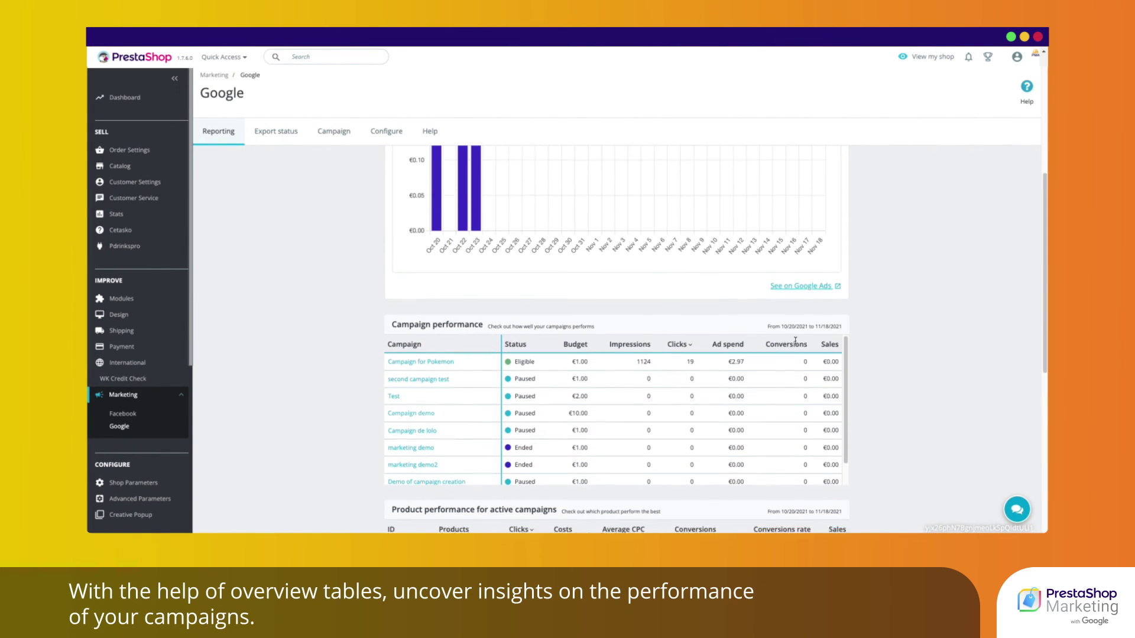
pyautogui.scroll(-3)
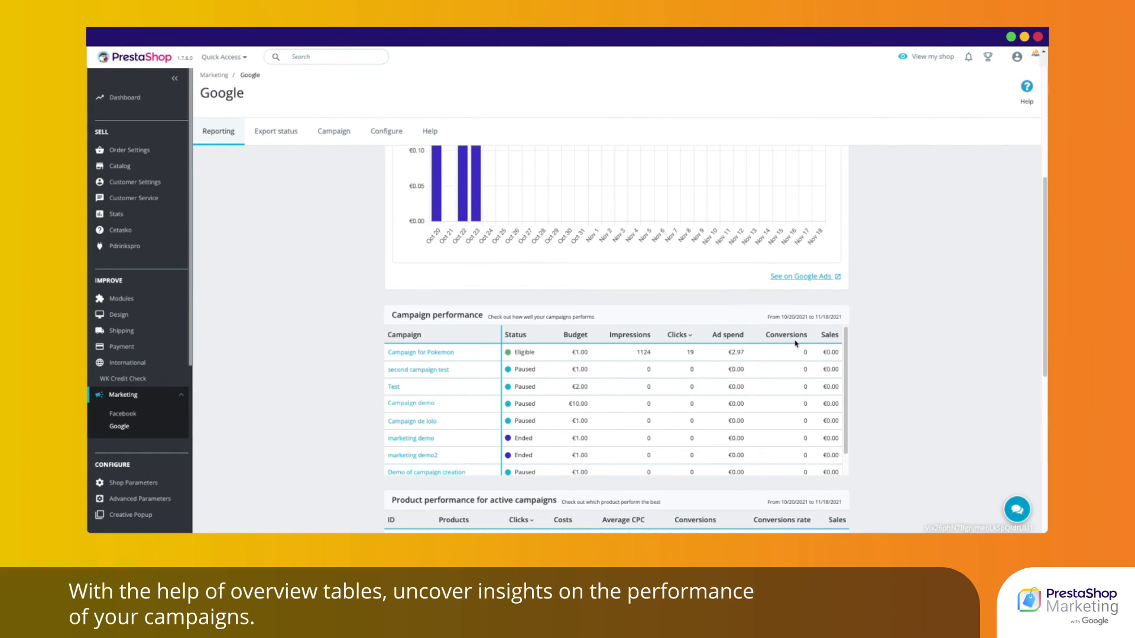